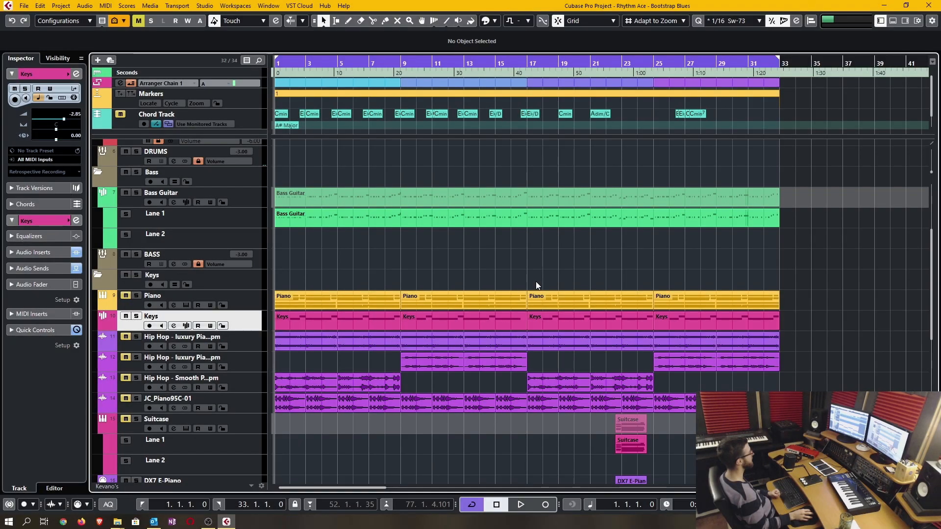
{"action": "mouse_move", "coordinate": [556, 259]}
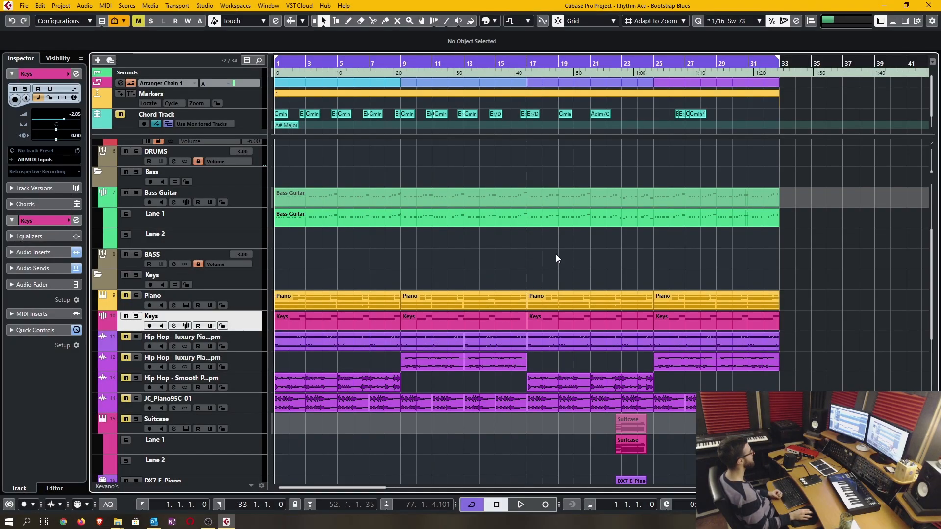
{"action": "mouse_move", "coordinate": [522, 268]}
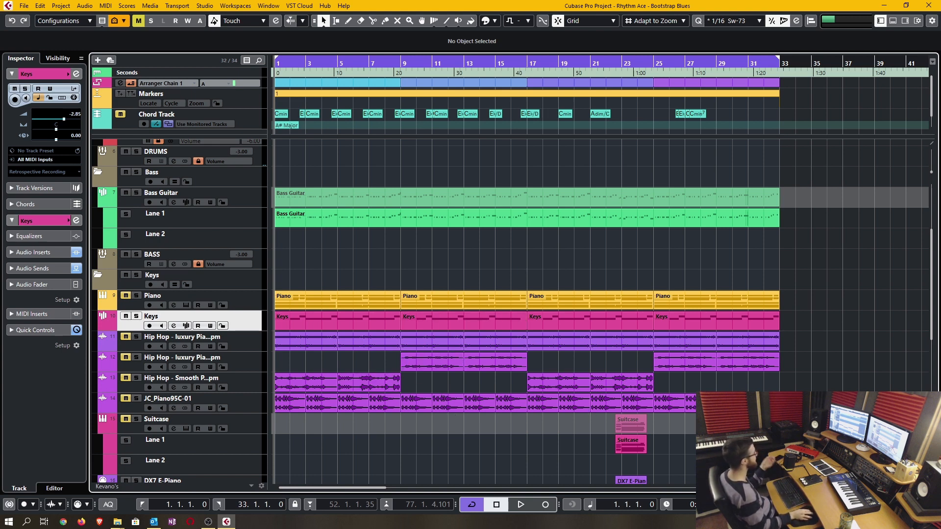
Bring up Groove Agent 5 from the Drum Kit track's Edit Instrument button
{"action": "left_click", "coordinate": [510, 402]}
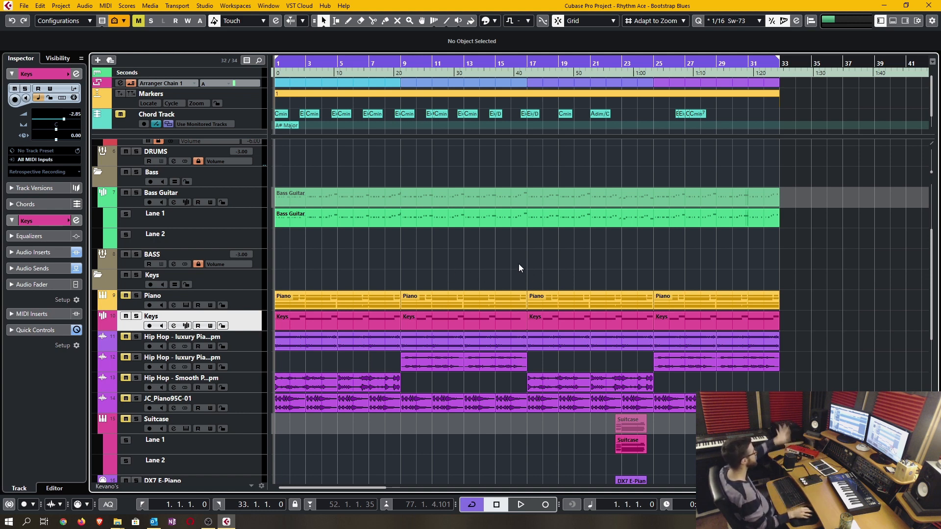
{"action": "mouse_move", "coordinate": [768, 236]}
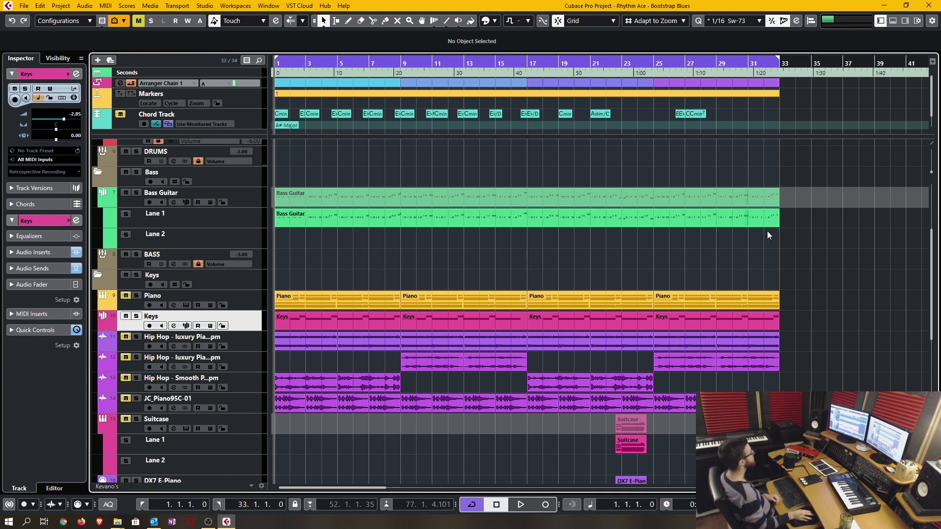
{"action": "mouse_move", "coordinate": [374, 276]}
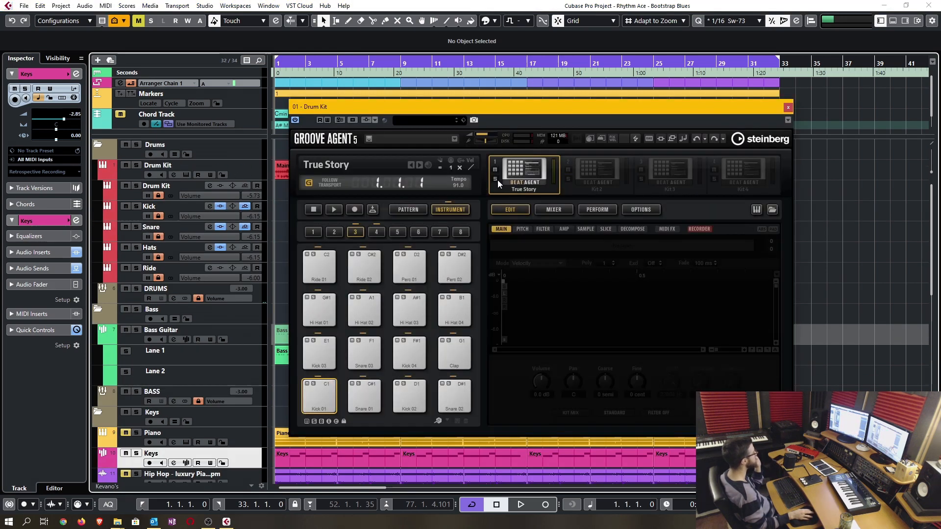
Show the Kick 01 pad's sample waveform on Groove Agent 5's Edit page
{"action": "left_click", "coordinate": [319, 396]}
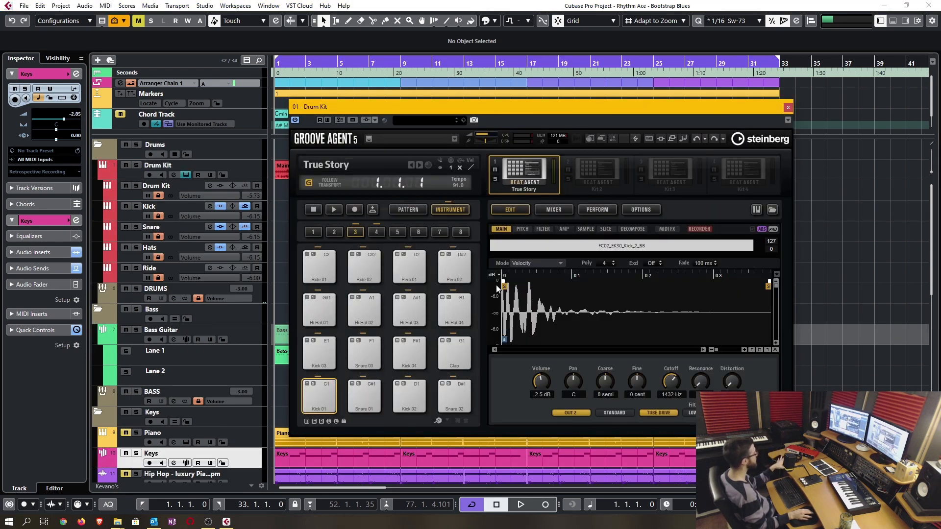
{"action": "left_click", "coordinate": [320, 396]}
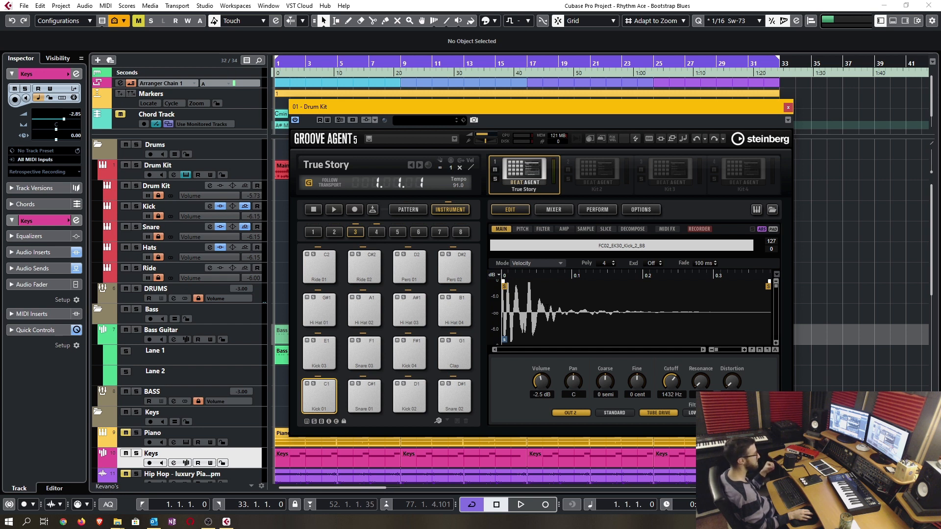
{"action": "mouse_move", "coordinate": [425, 366]}
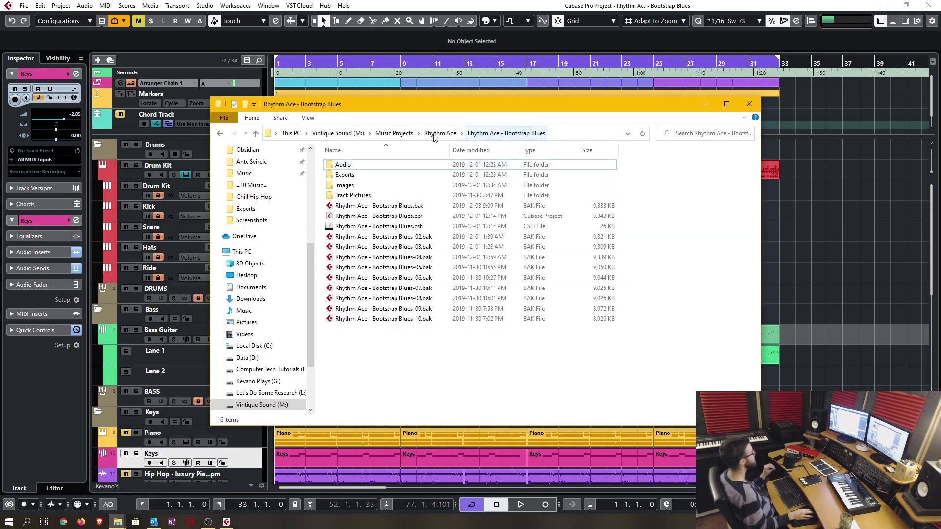
{"action": "key", "text": "ctrl+a"}
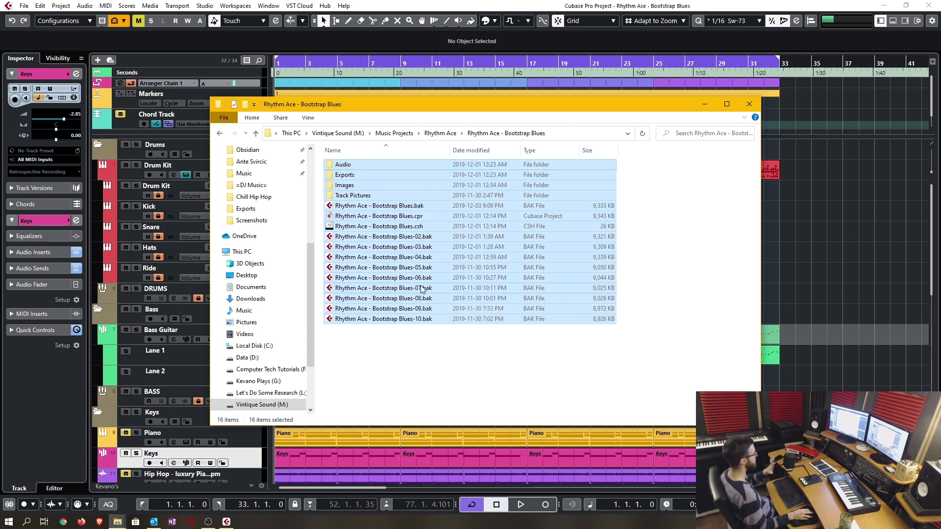
{"action": "mouse_move", "coordinate": [704, 104]}
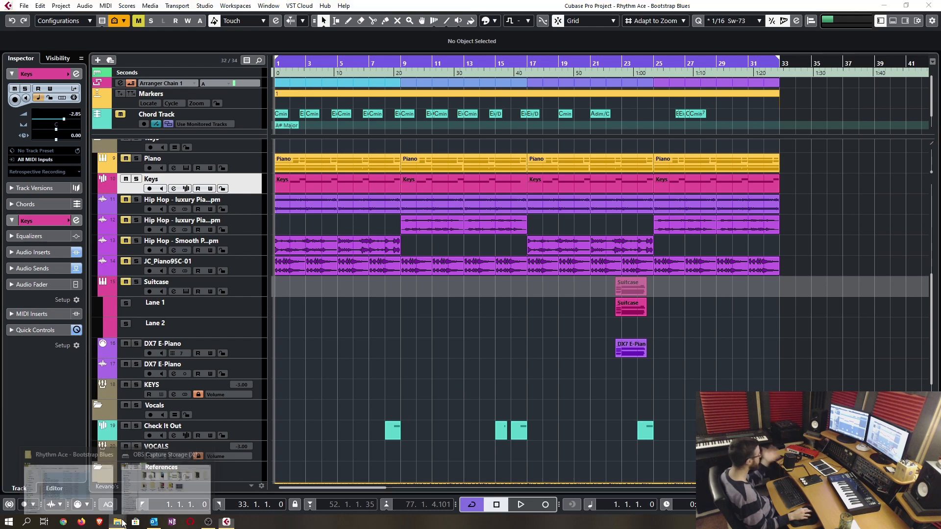
{"action": "left_click", "coordinate": [116, 522]}
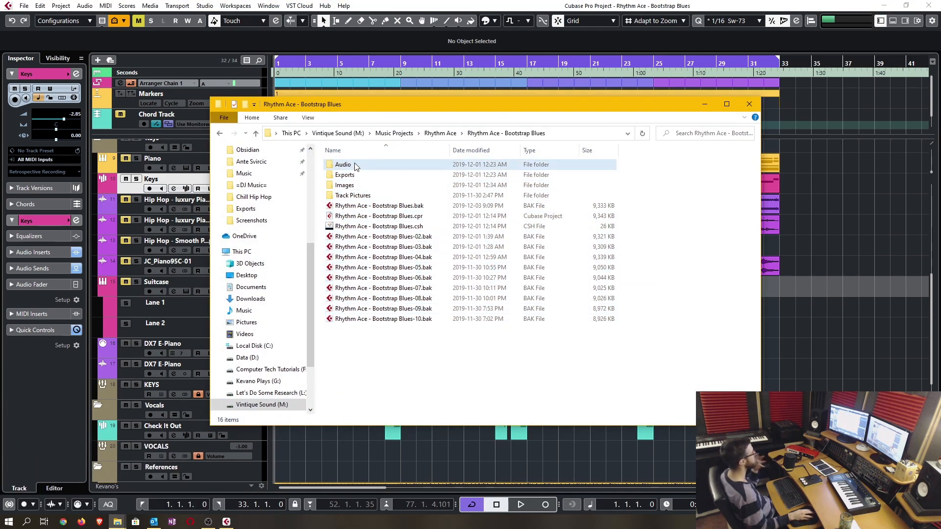
{"action": "double_click", "coordinate": [343, 165]}
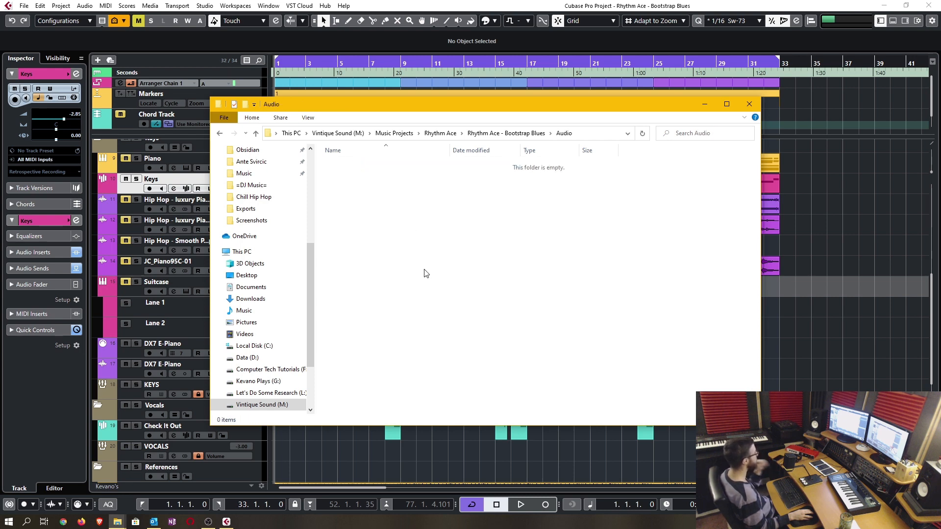
{"action": "mouse_move", "coordinate": [506, 272]}
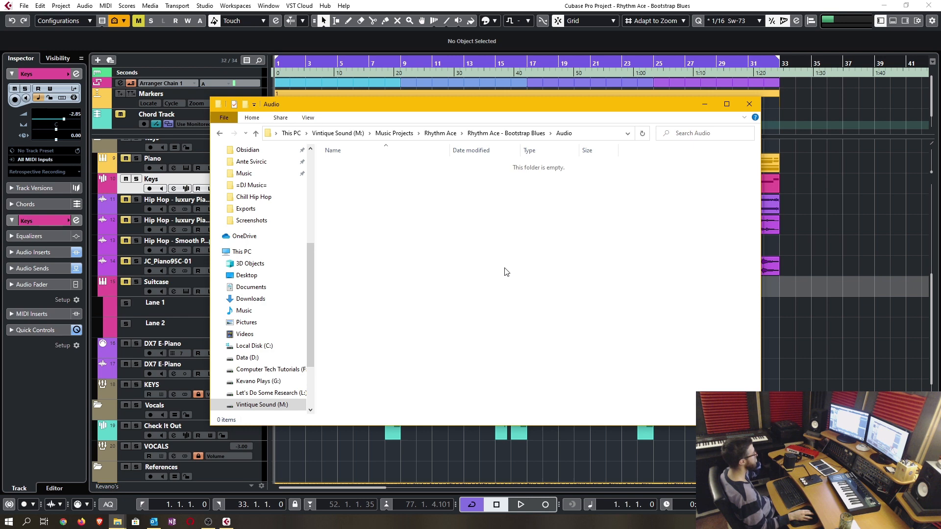
{"action": "mouse_move", "coordinate": [506, 251]}
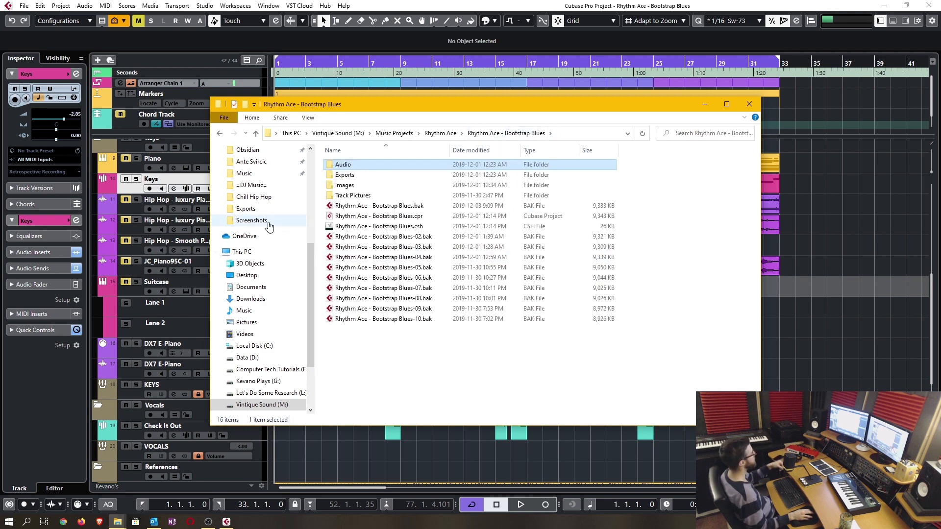
{"action": "mouse_move", "coordinate": [131, 215]}
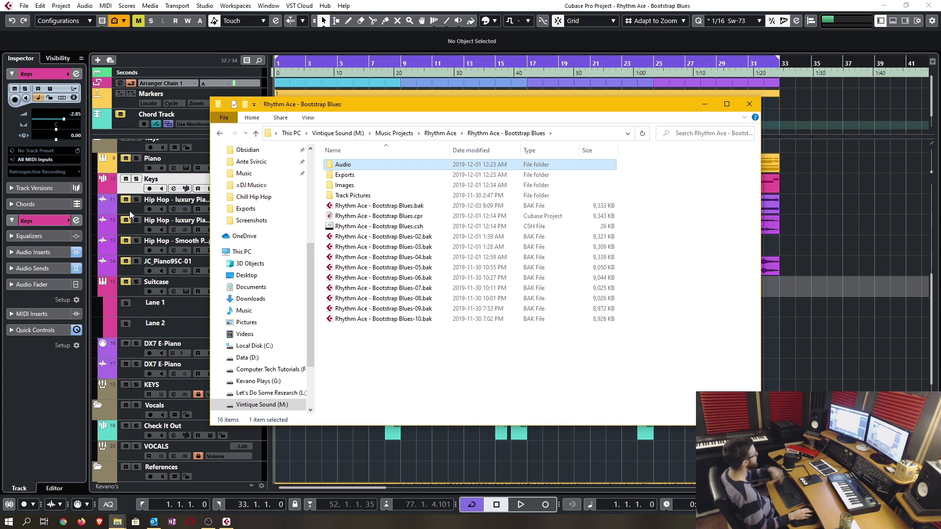
Create a new Freeze folder in the project folder and return to the Cubase window
{"action": "right_click", "coordinate": [358, 341]}
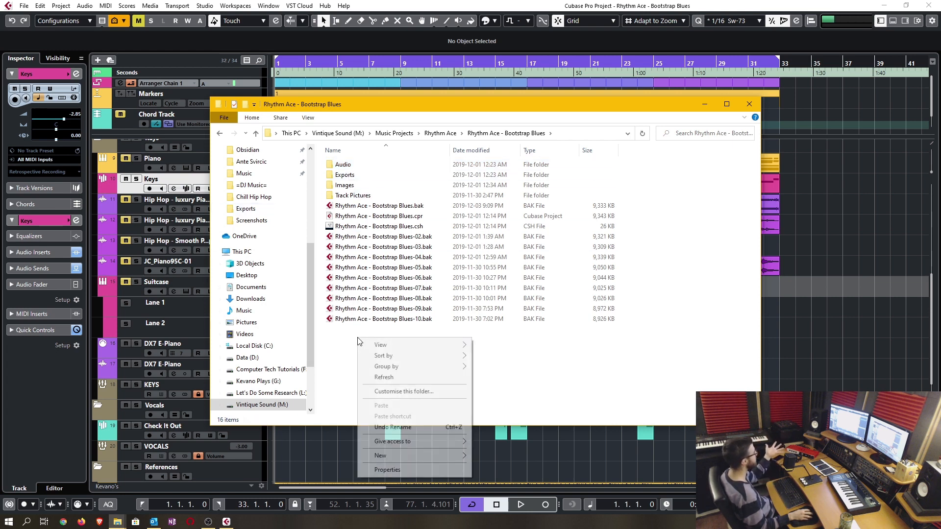
{"action": "left_click", "coordinate": [380, 455]}
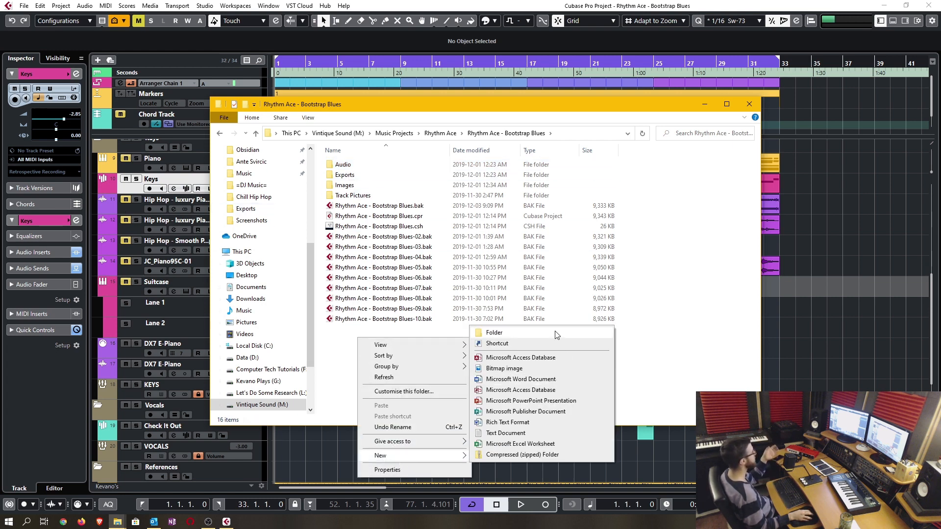
{"action": "left_click", "coordinate": [494, 333]}
{"action": "type", "text": "Freeze"}
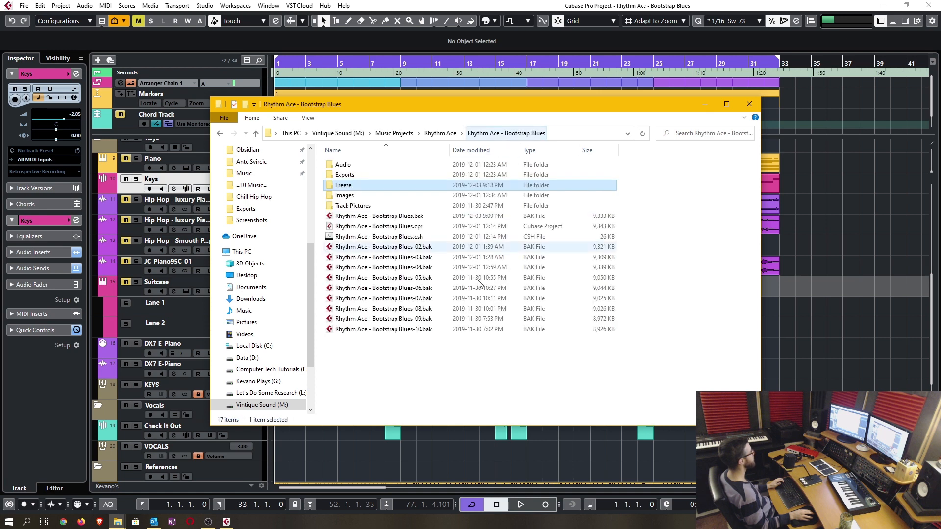
{"action": "key", "text": "ctrl+a"}
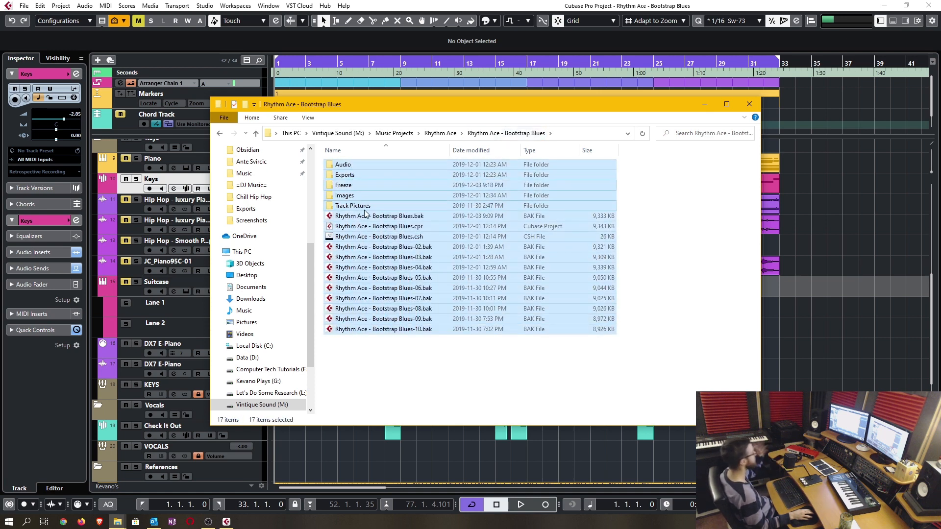
{"action": "left_click", "coordinate": [504, 389]}
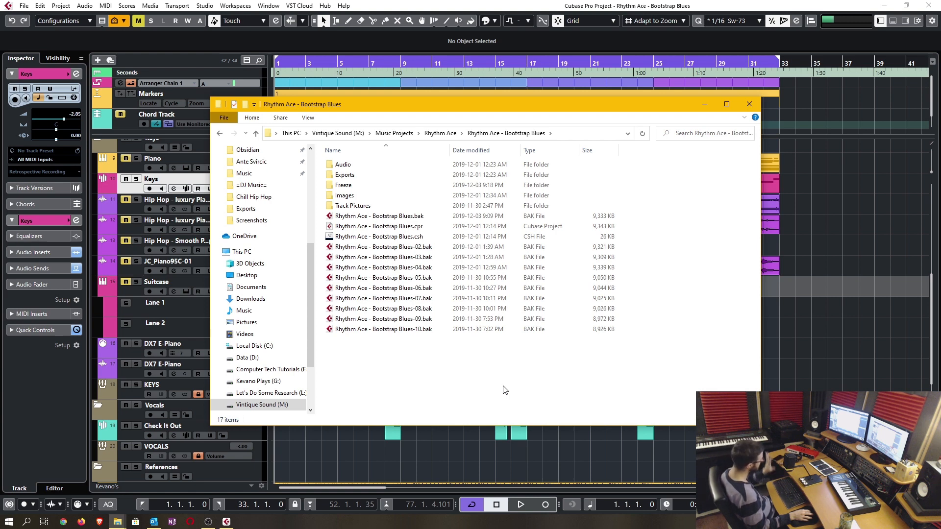
{"action": "mouse_move", "coordinate": [380, 141]}
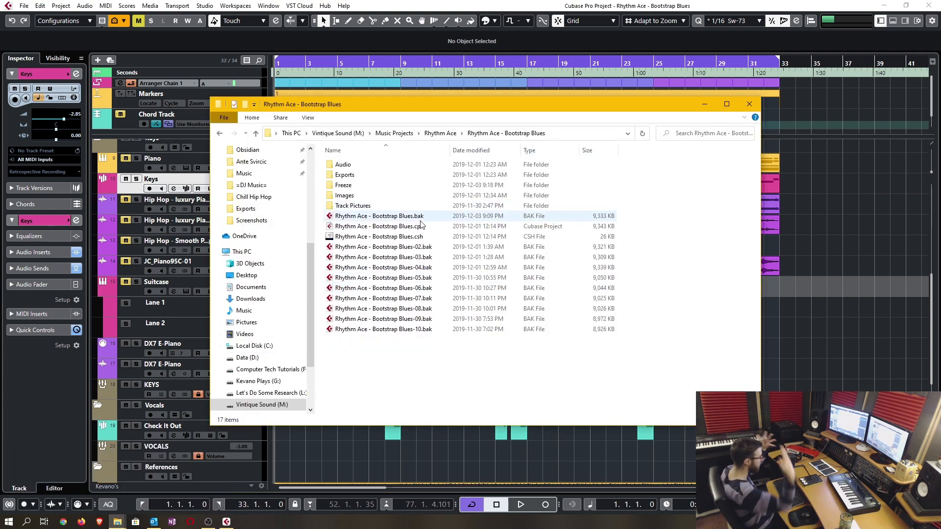
{"action": "mouse_move", "coordinate": [421, 216]}
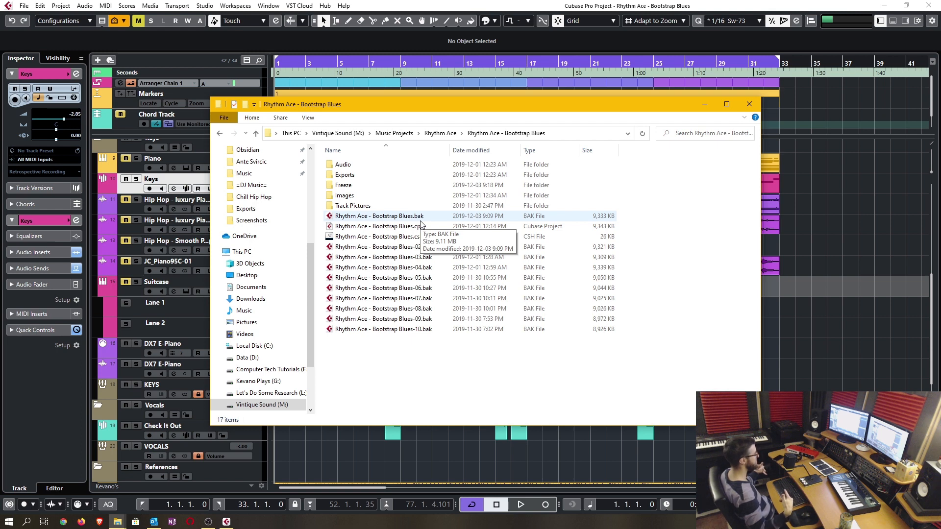
{"action": "left_click", "coordinate": [749, 104]}
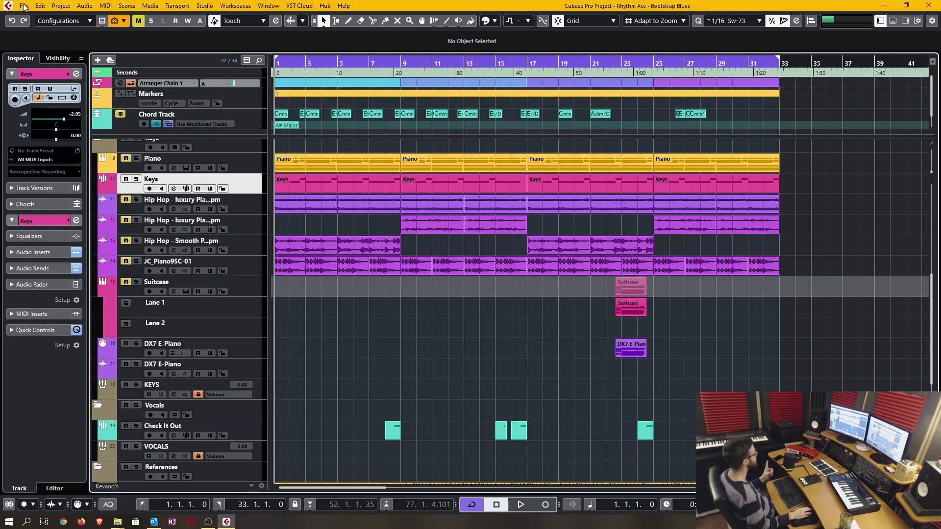
Make a 'Rhythm Ace - Bootstrap Blues (backup)' folder in Rhythm Ace and enter it as destination
{"action": "left_click", "coordinate": [22, 5]}
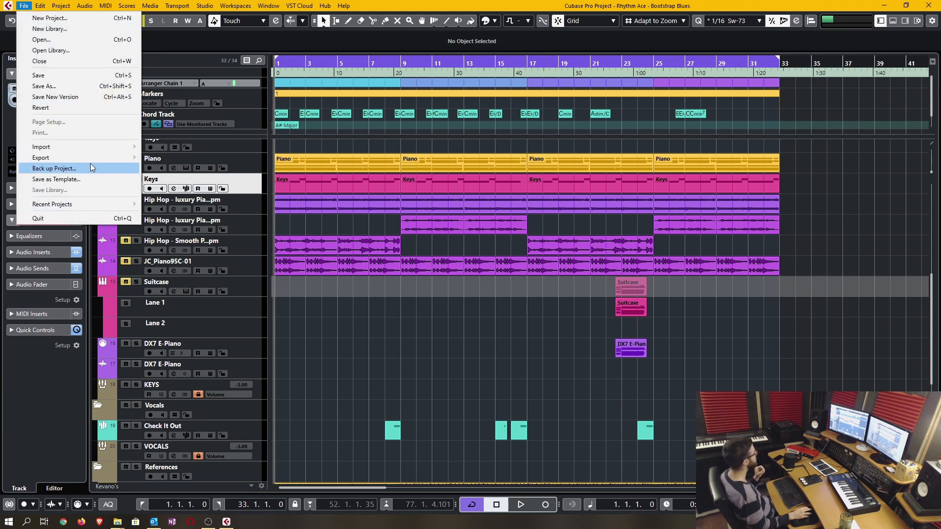
{"action": "left_click", "coordinate": [54, 168]}
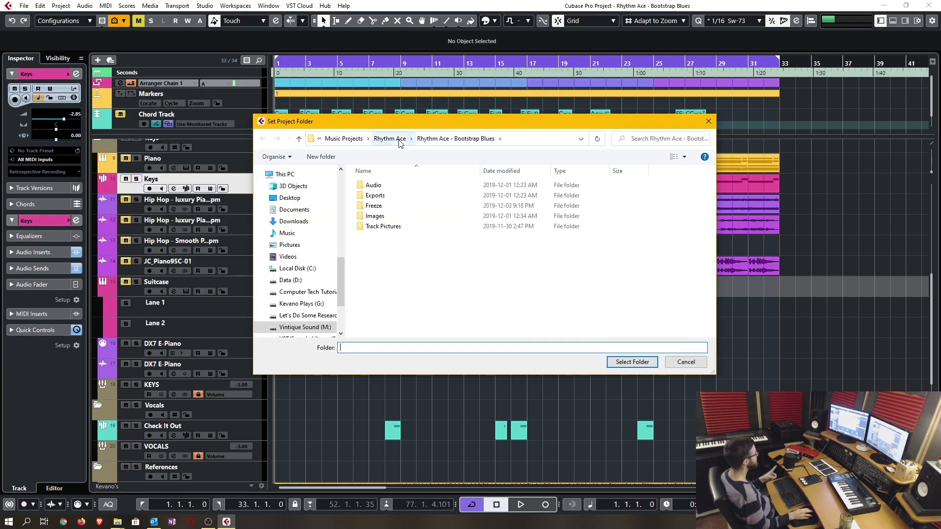
{"action": "left_click", "coordinate": [390, 139]}
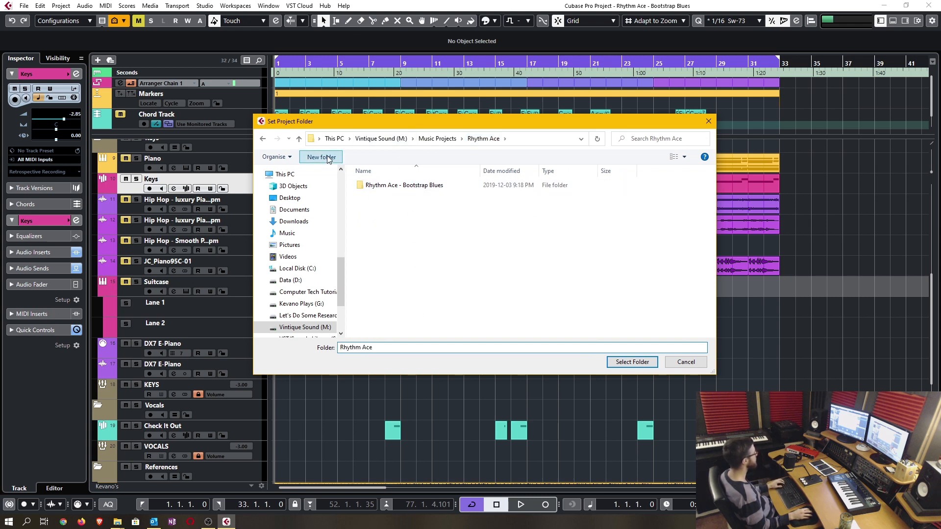
{"action": "left_click", "coordinate": [320, 157]}
{"action": "type", "text": "Rhythm Ace"}
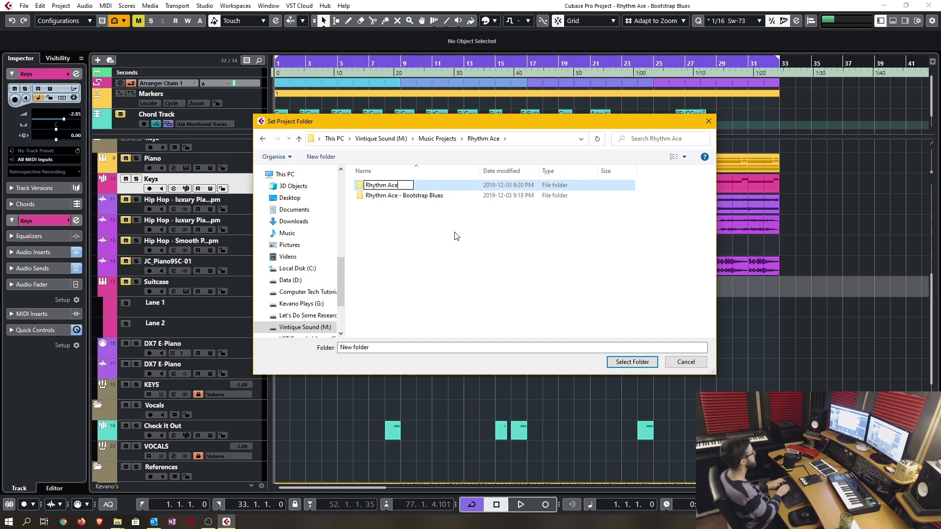
{"action": "type", "text": "-"}
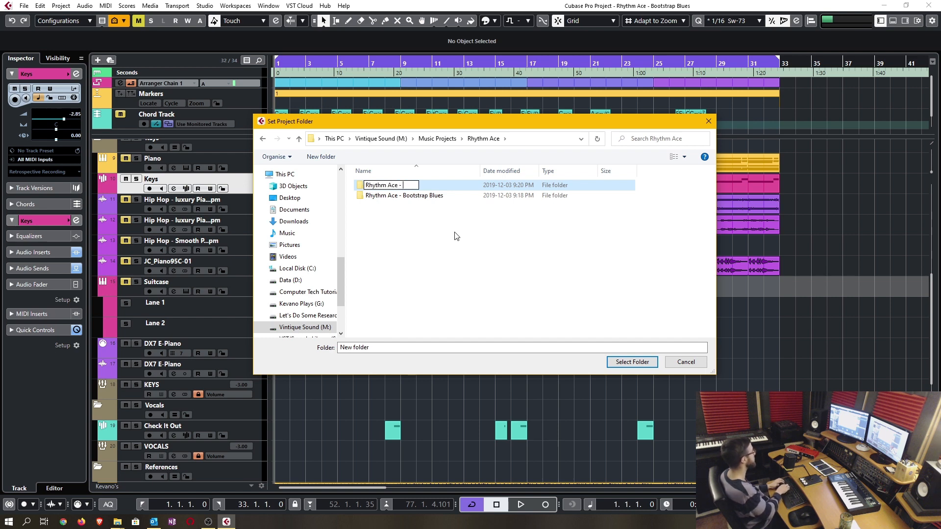
{"action": "type", "text": "Bootstrap Blues (Backup"}
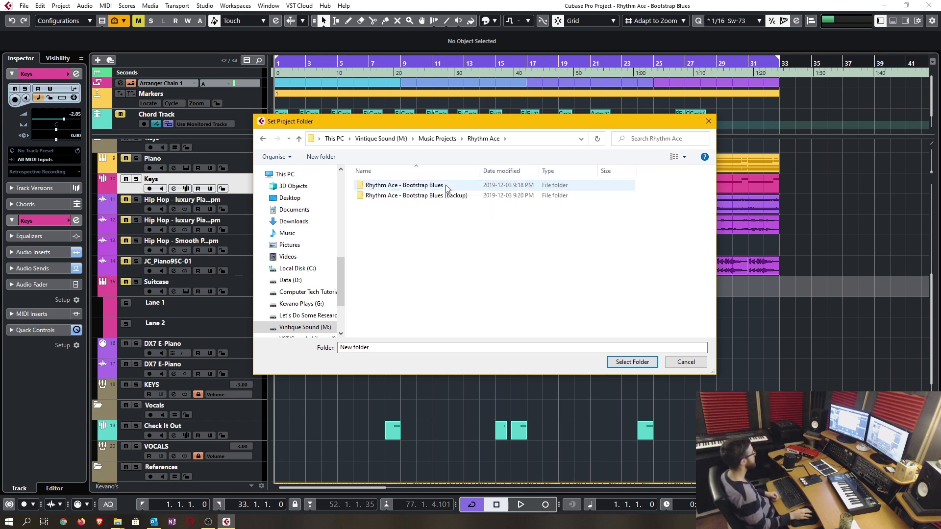
{"action": "double_click", "coordinate": [417, 195]}
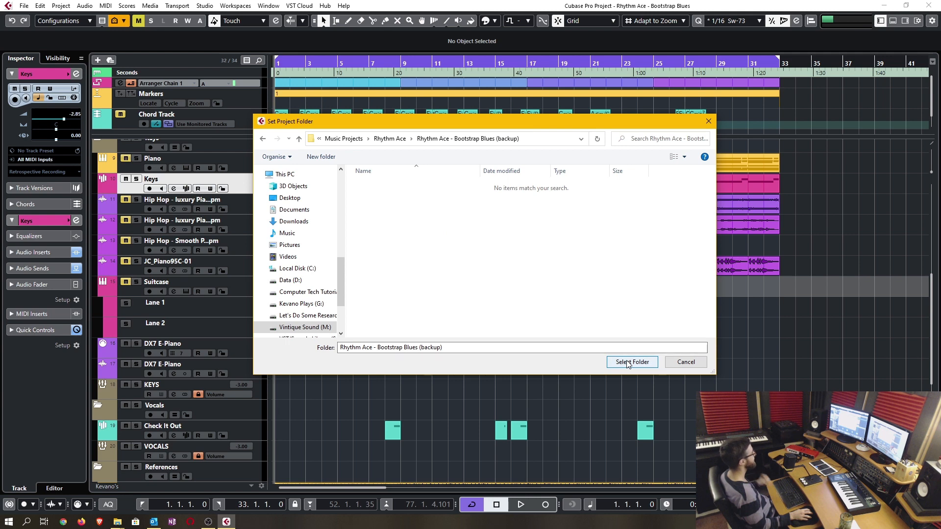
Select the backup folder and name the project 'Rhythm Ace - Bootstrap Blues (backup)'
{"action": "left_click", "coordinate": [631, 363]}
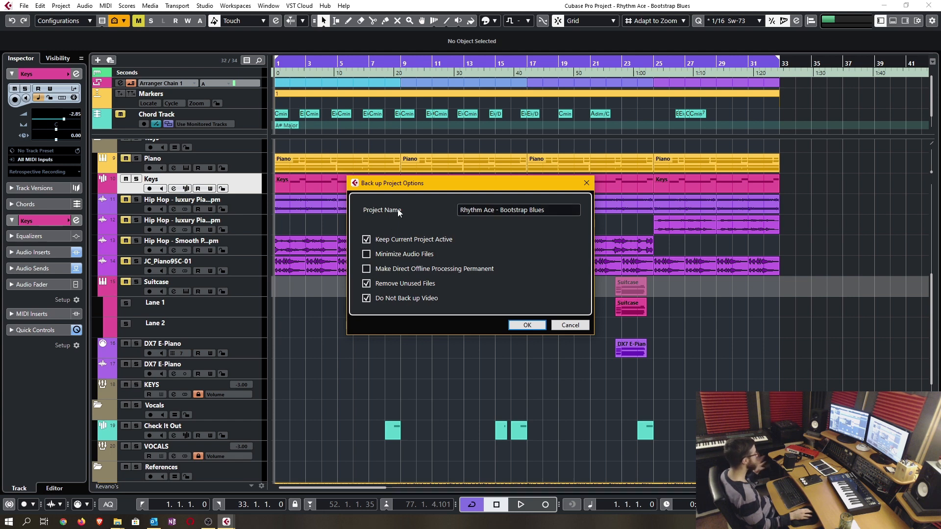
{"action": "left_click", "coordinate": [519, 209]}
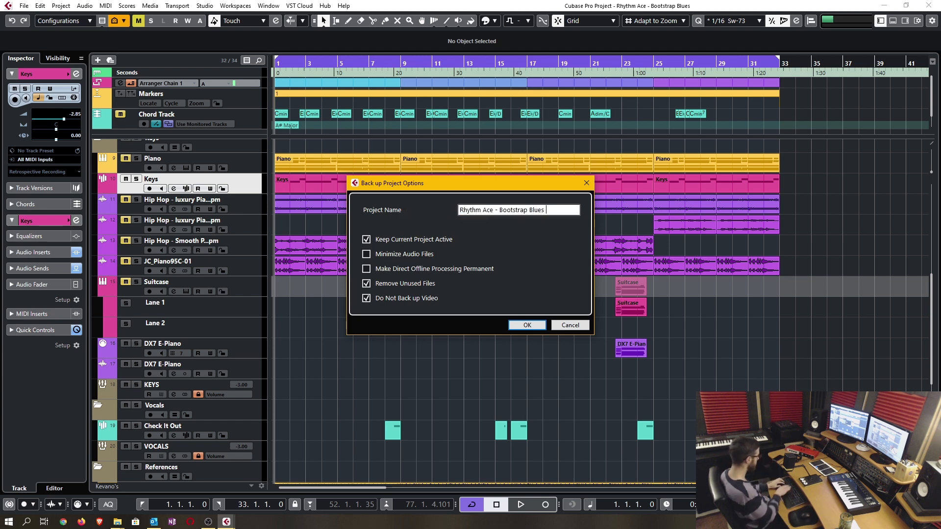
{"action": "type", "text": "(backup)"}
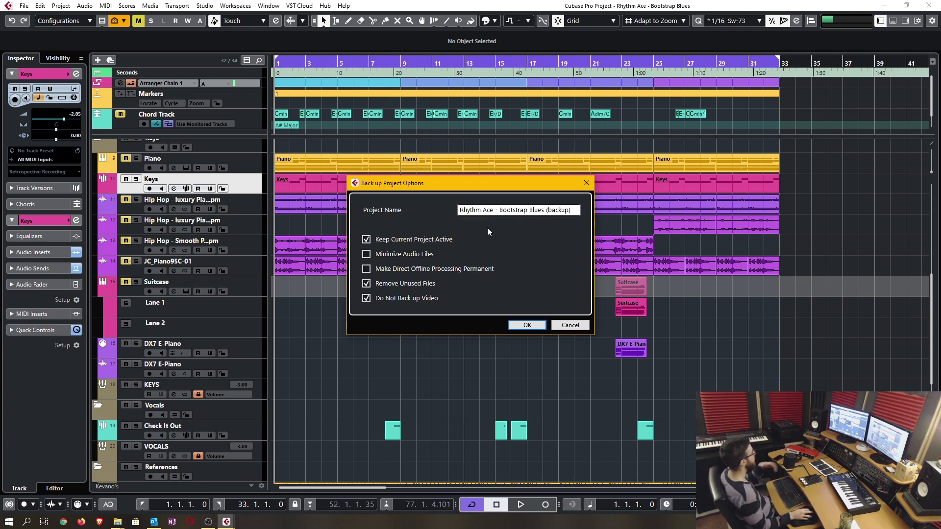
{"action": "left_click", "coordinate": [517, 210]}
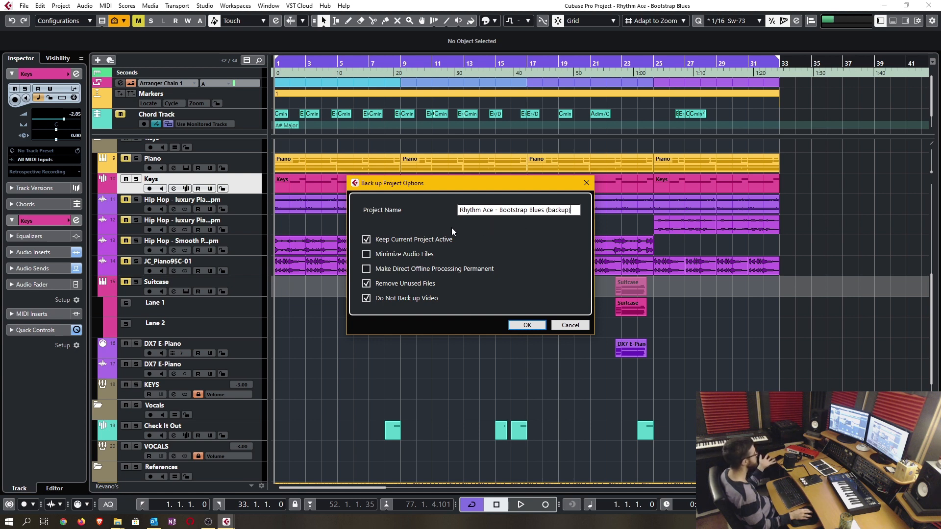
{"action": "mouse_move", "coordinate": [425, 241]}
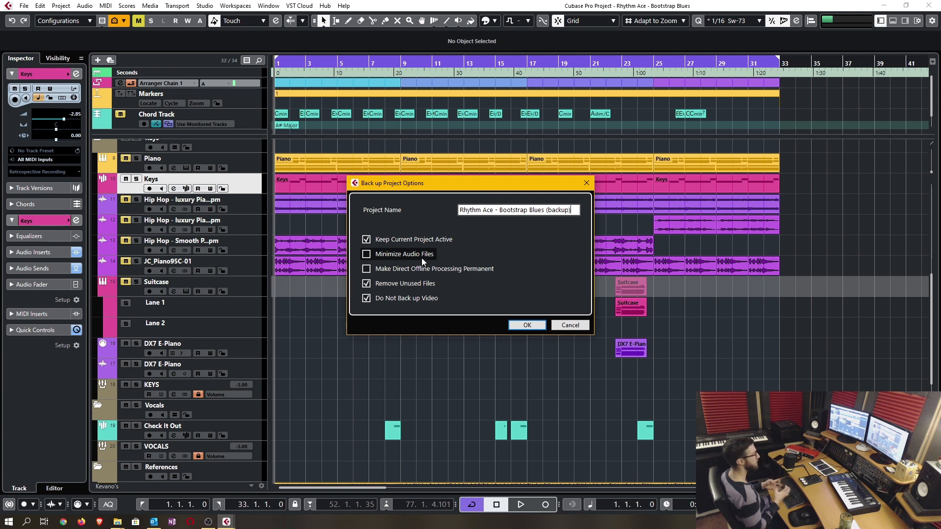
Keep Minimize Audio Files off and Do Not Back up Video on, then run the backup
{"action": "left_click", "coordinate": [367, 254]}
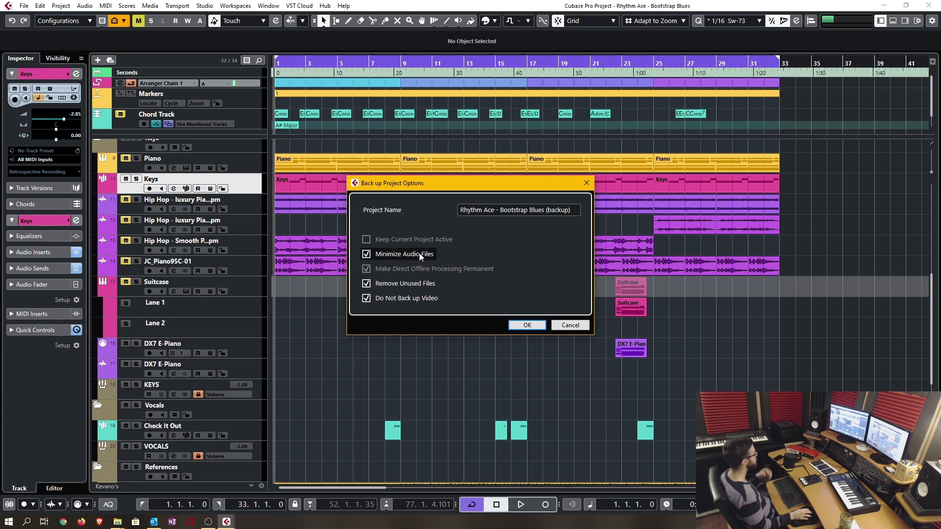
{"action": "mouse_move", "coordinate": [418, 259]}
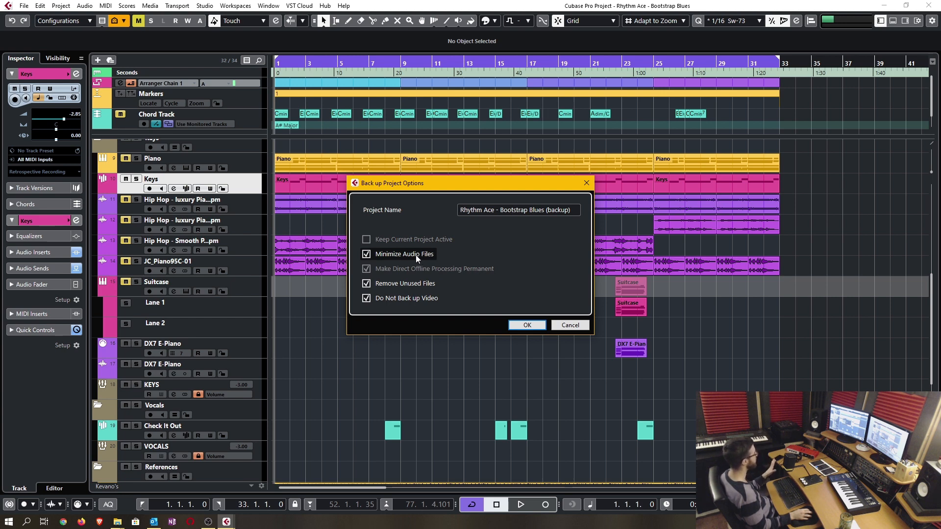
{"action": "left_click", "coordinate": [367, 254]}
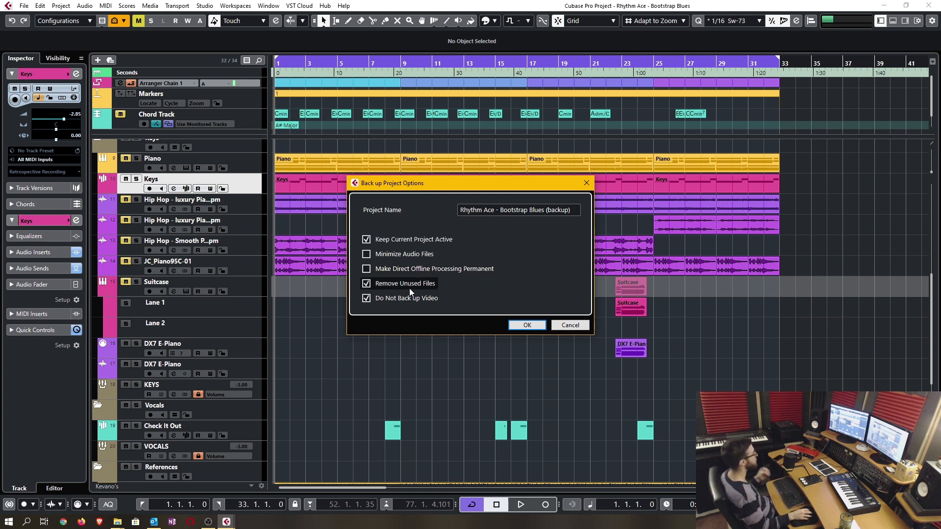
{"action": "mouse_move", "coordinate": [391, 292]}
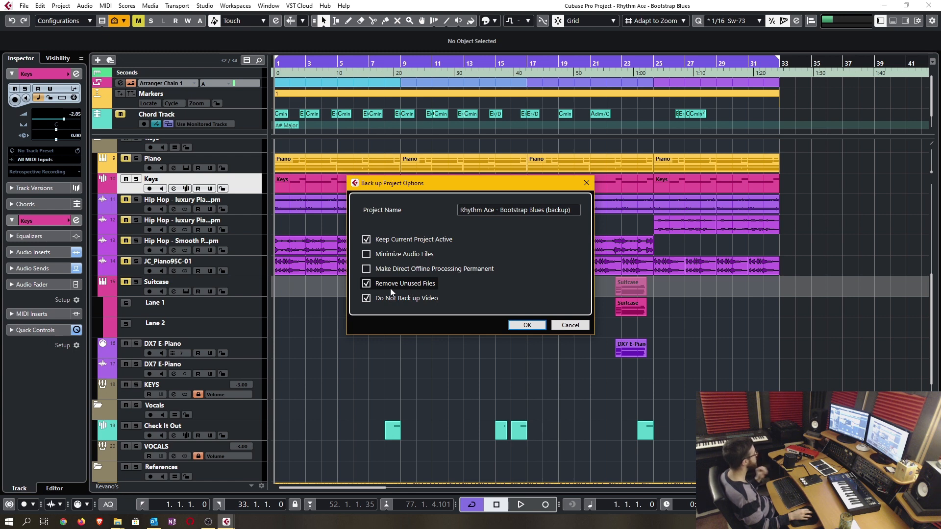
{"action": "mouse_move", "coordinate": [435, 288]}
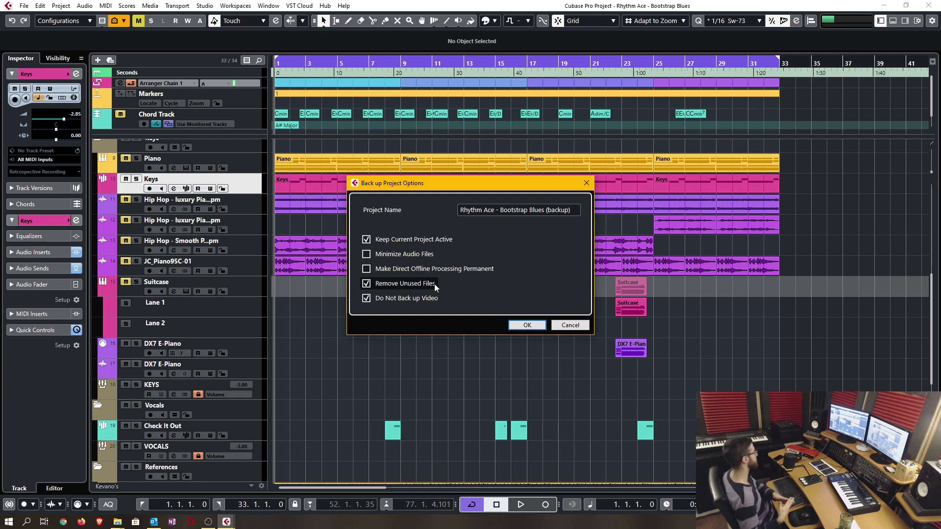
{"action": "mouse_move", "coordinate": [478, 284]}
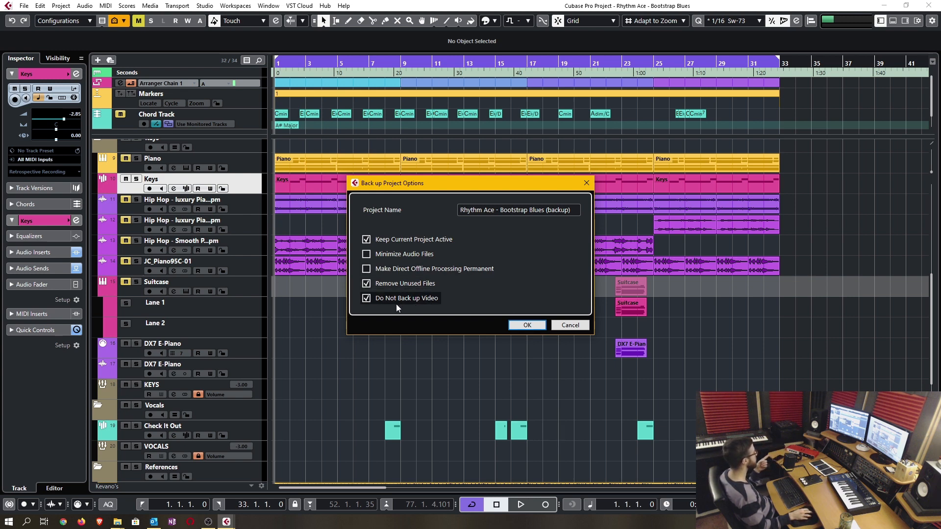
{"action": "left_click", "coordinate": [366, 298]}
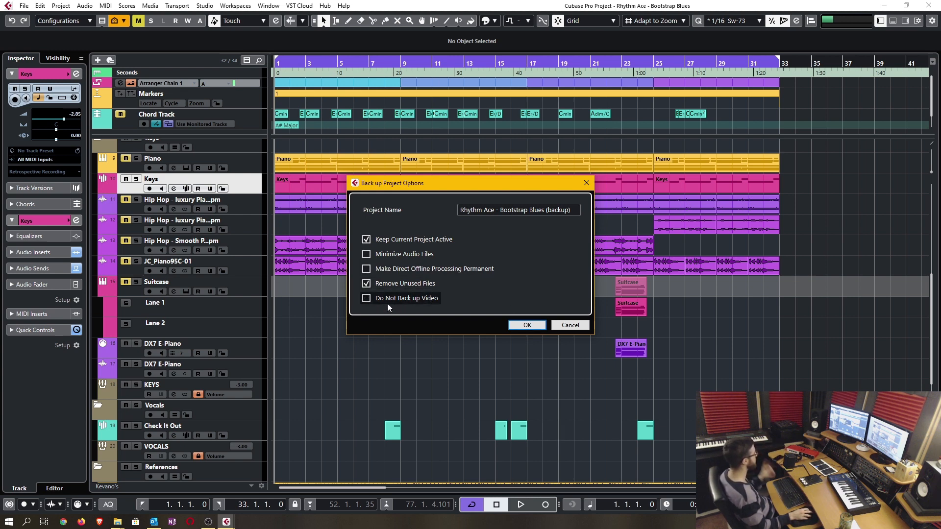
{"action": "left_click", "coordinate": [366, 298]}
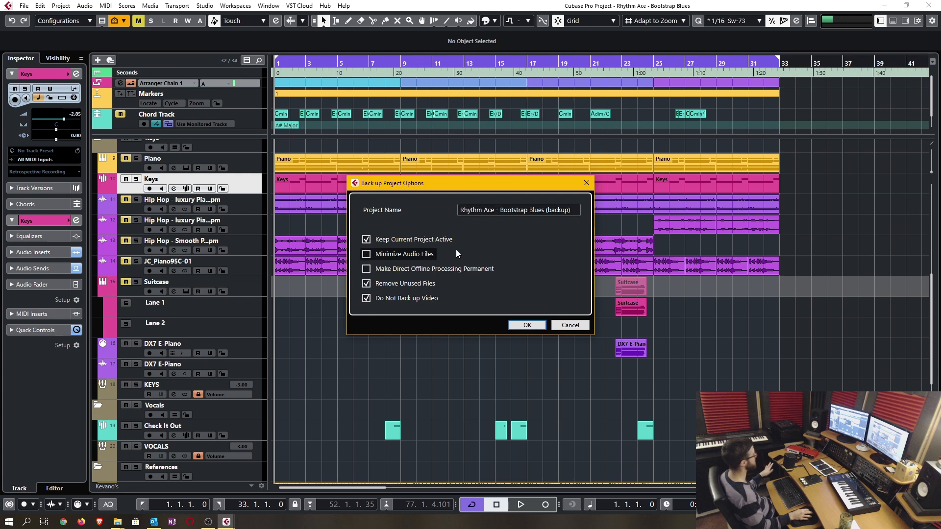
{"action": "left_click", "coordinate": [526, 324]}
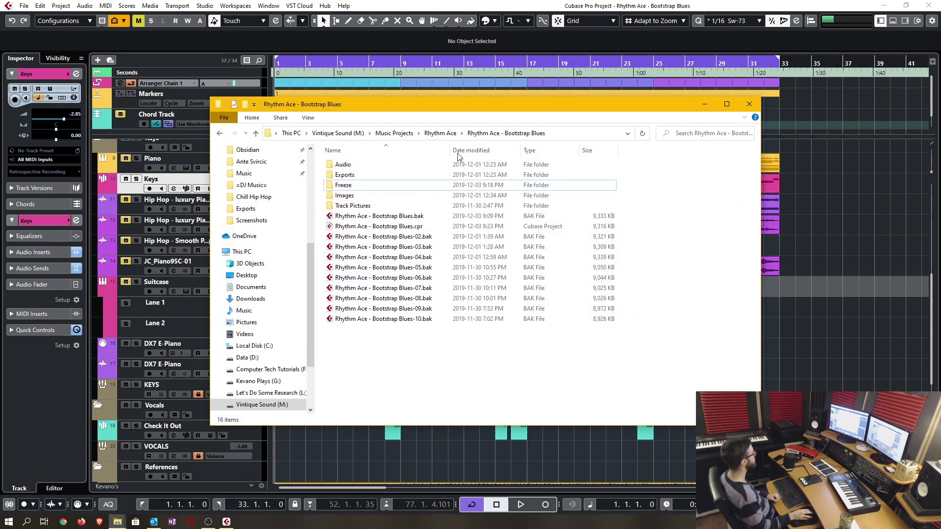
Browse into the backup folder and inspect its project file and Images folder
{"action": "left_click", "coordinate": [749, 104]}
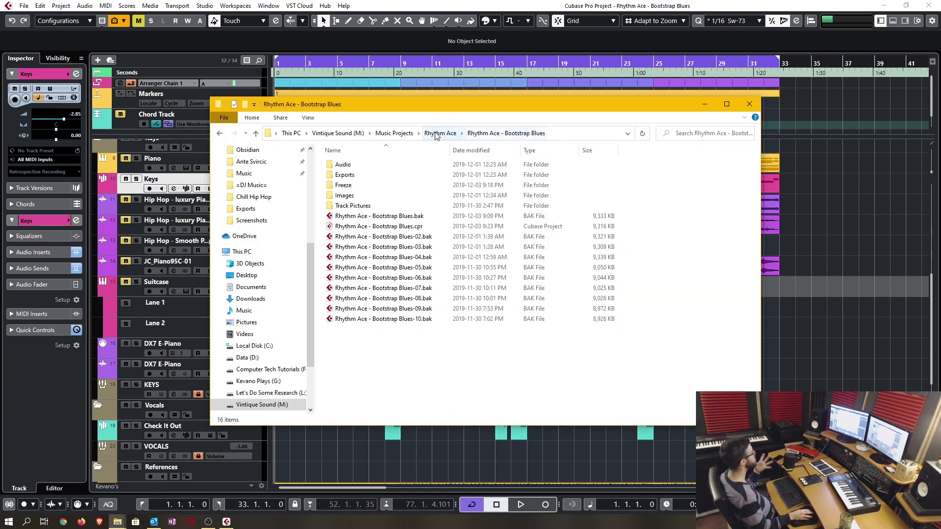
{"action": "left_click", "coordinate": [439, 133]}
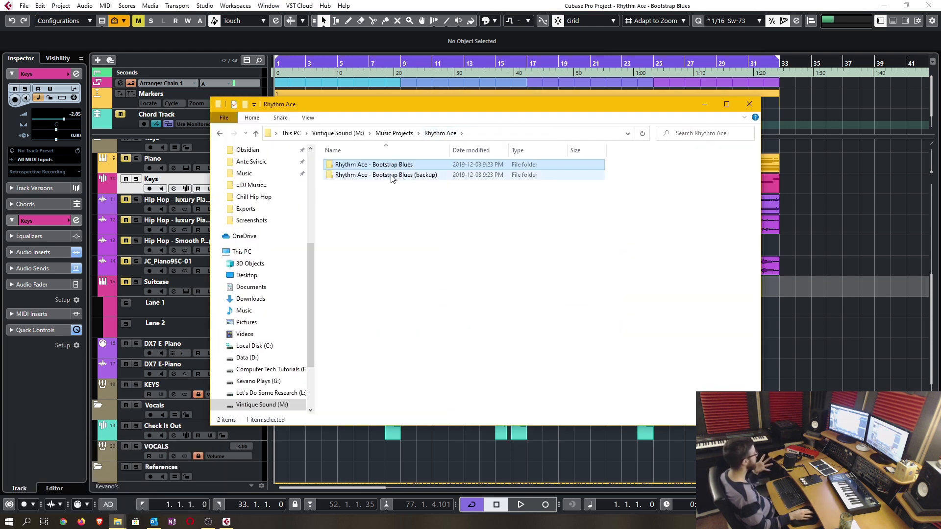
{"action": "double_click", "coordinate": [387, 175]}
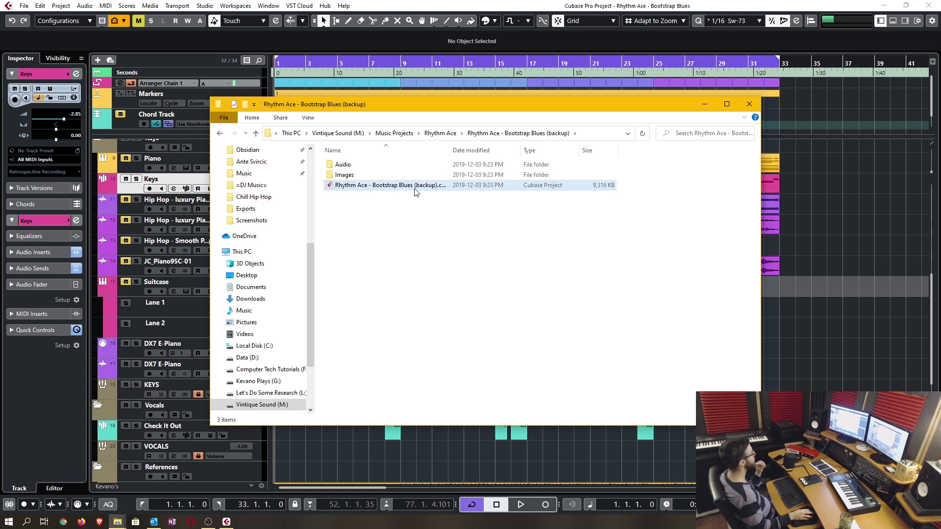
{"action": "mouse_move", "coordinate": [416, 191]}
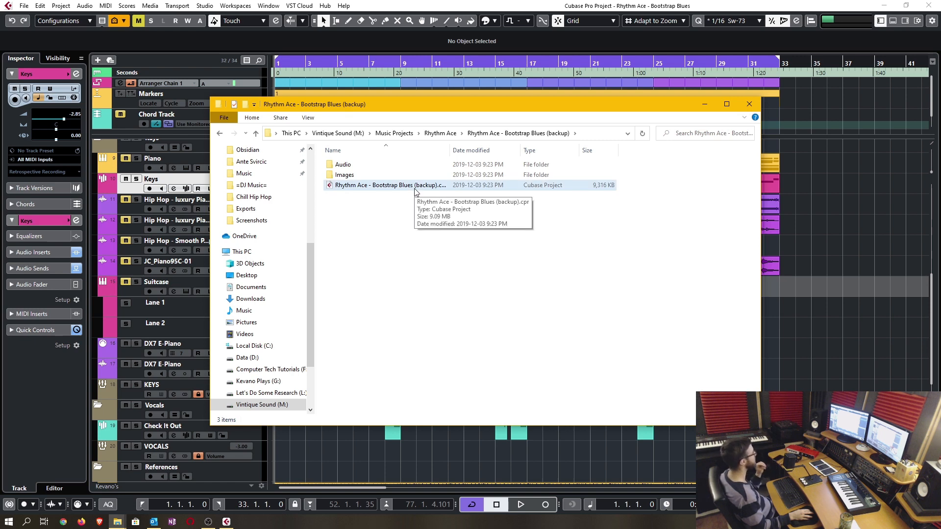
{"action": "left_click", "coordinate": [390, 184]}
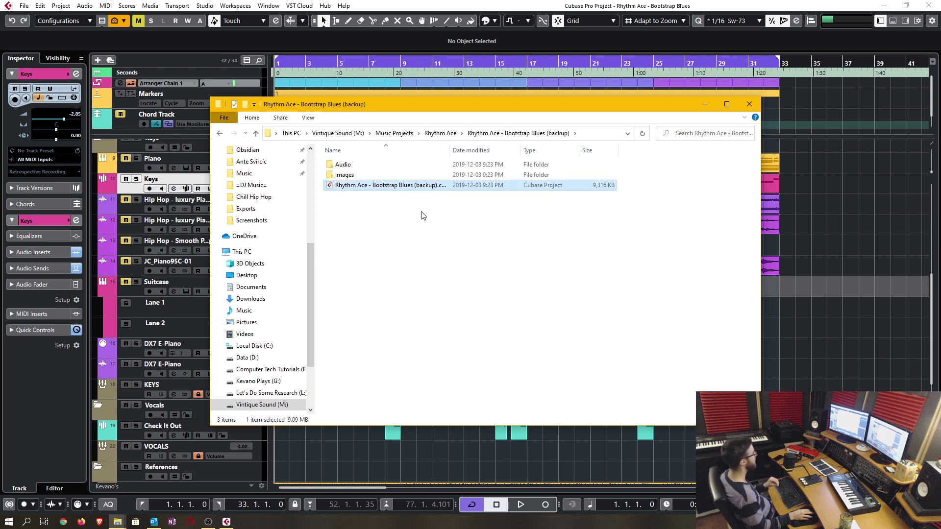
{"action": "mouse_move", "coordinate": [406, 212]}
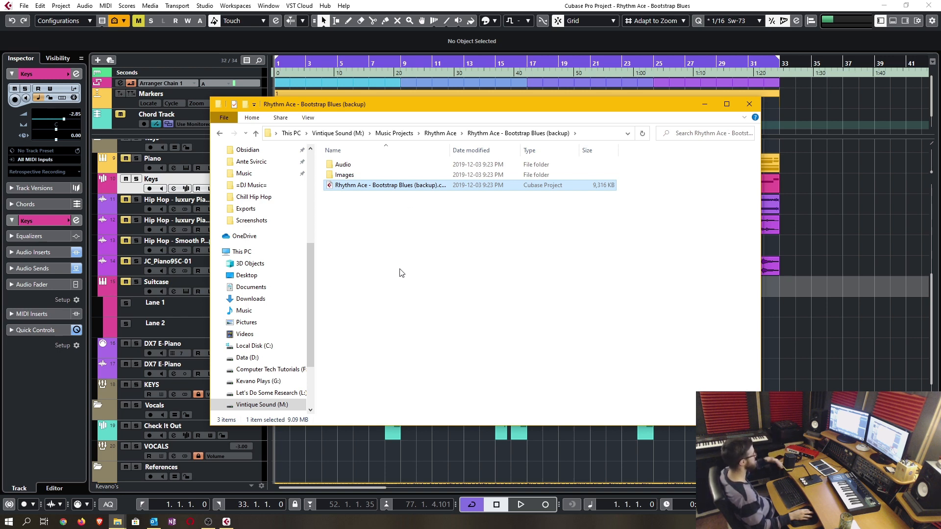
{"action": "mouse_move", "coordinate": [407, 274]}
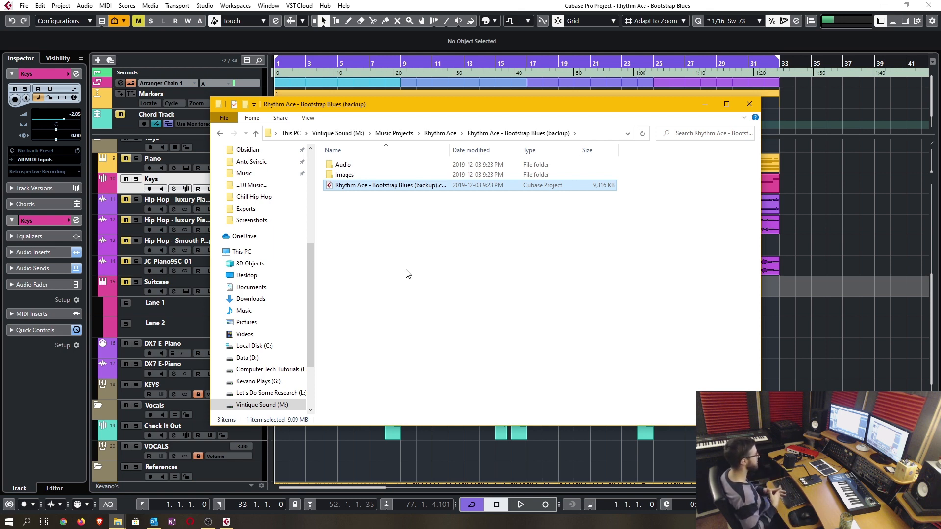
{"action": "left_click", "coordinate": [343, 174]}
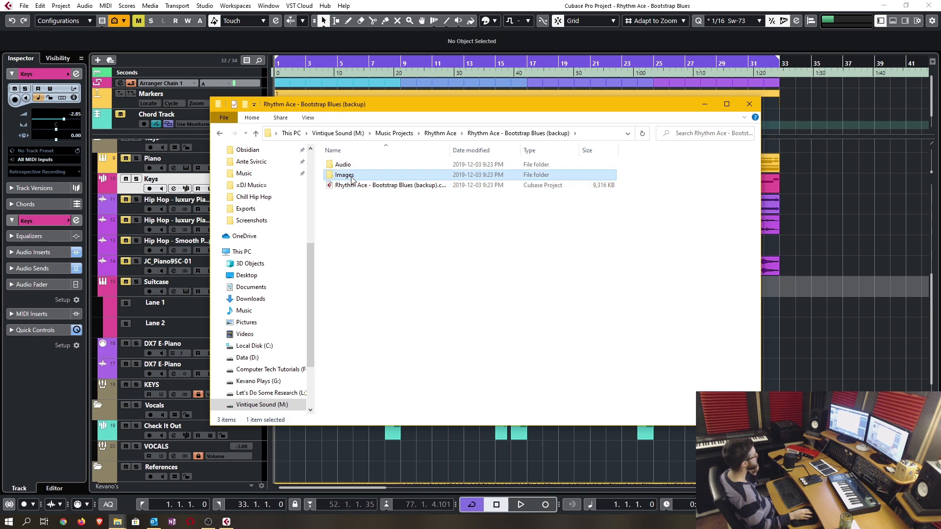
{"action": "double_click", "coordinate": [344, 175]}
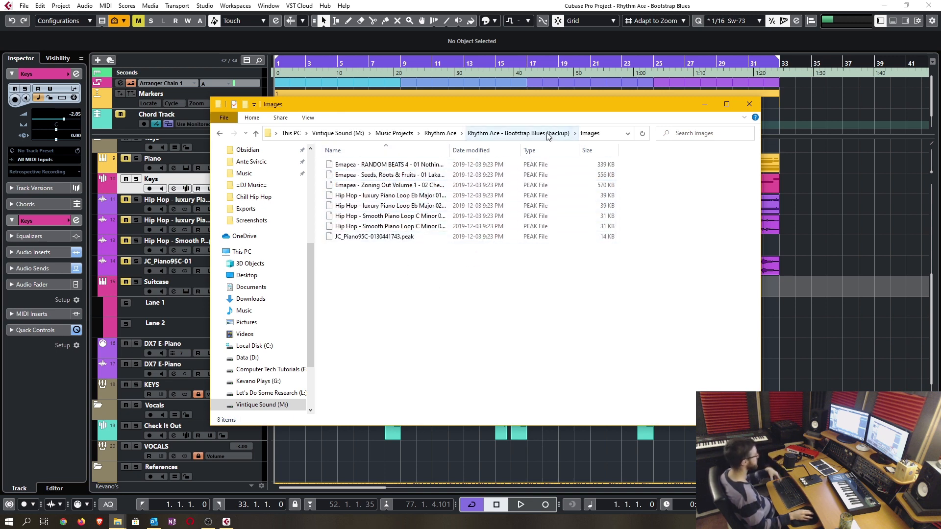
{"action": "left_click", "coordinate": [749, 103]}
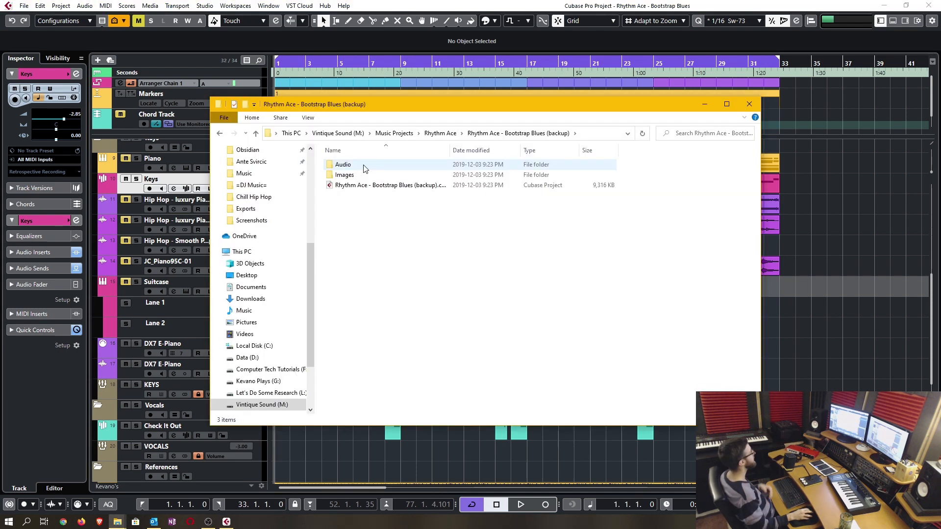
{"action": "double_click", "coordinate": [342, 165]}
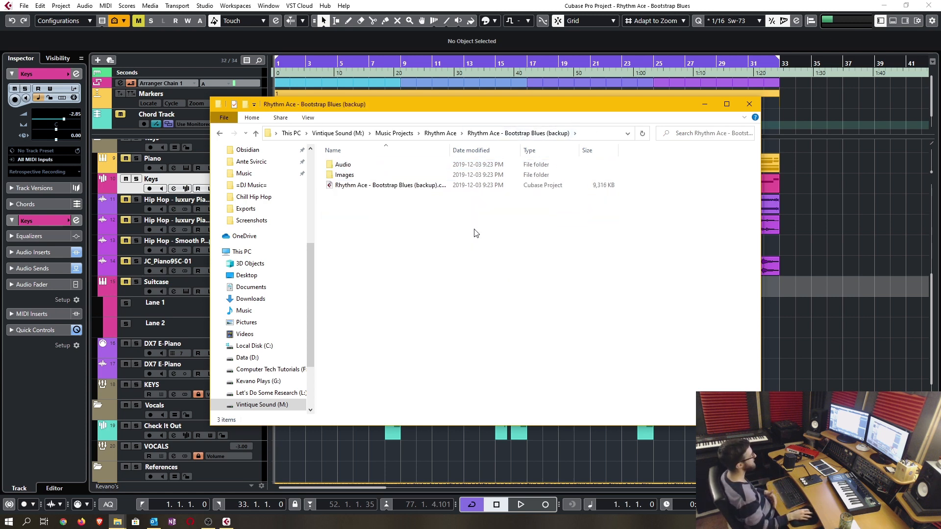
{"action": "mouse_move", "coordinate": [428, 236]}
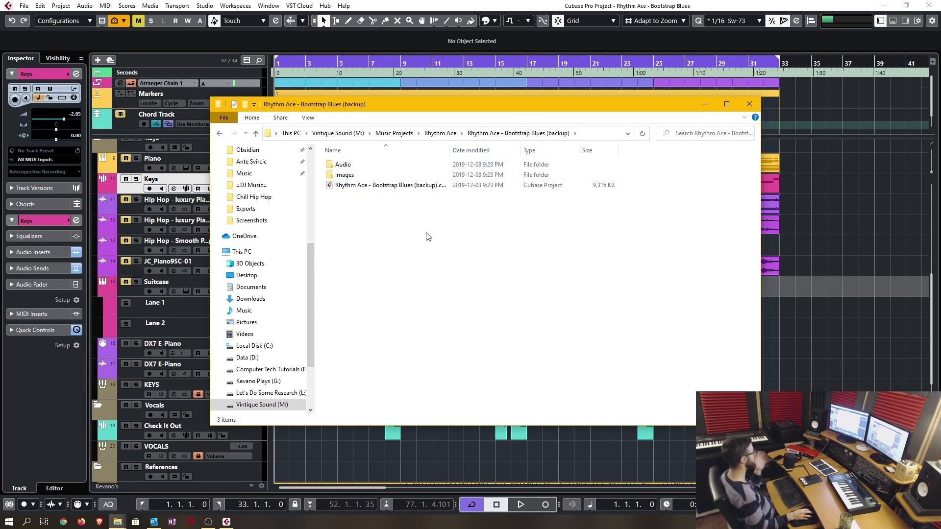
{"action": "key", "text": "ctrl+a"}
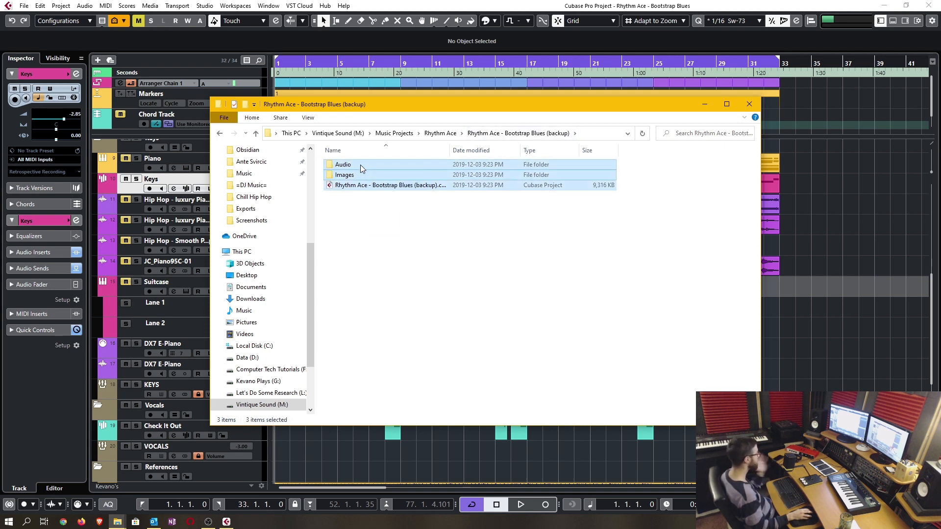
{"action": "mouse_move", "coordinate": [343, 164]}
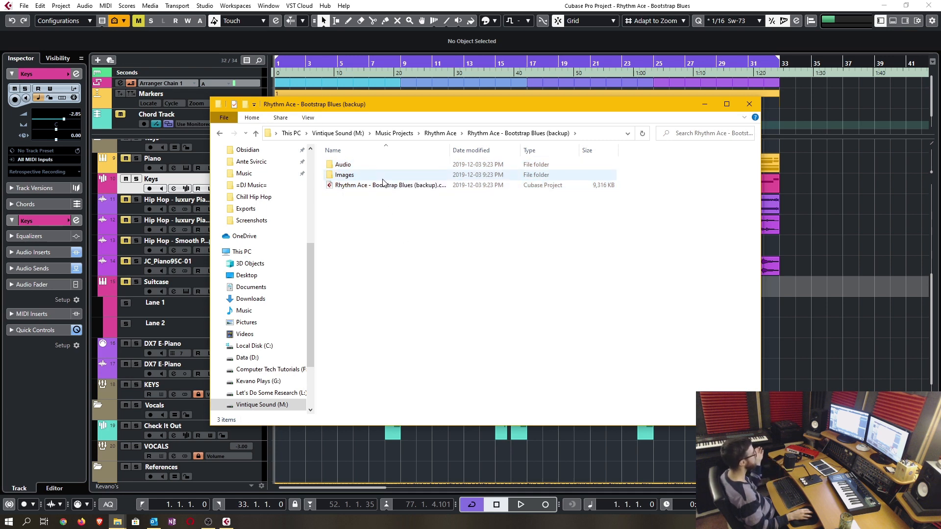
{"action": "mouse_move", "coordinate": [385, 185]}
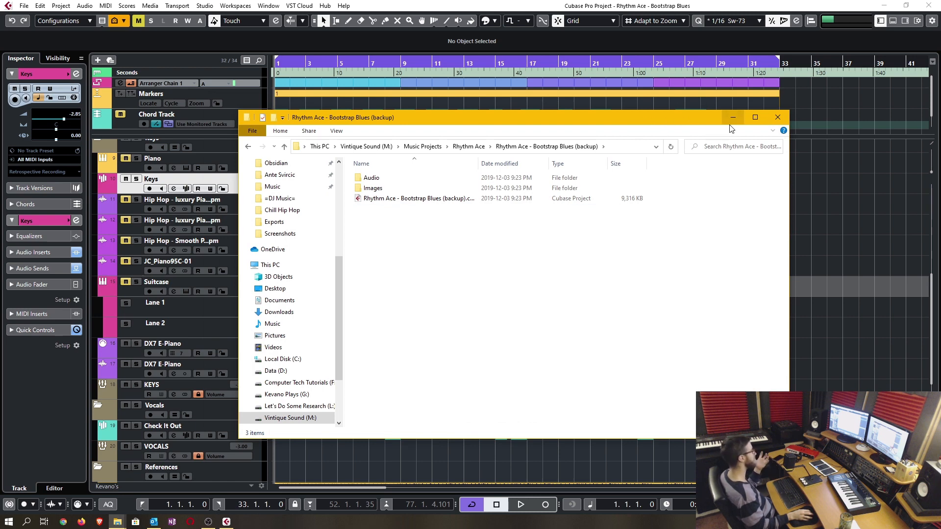
{"action": "mouse_move", "coordinate": [733, 119]}
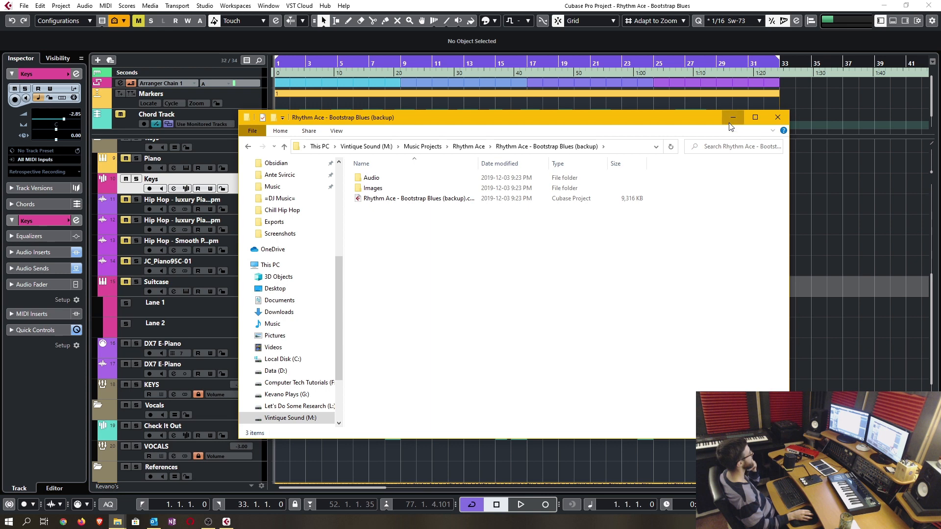
Minimize File Explorer and select the Drum Kit track with Groove Agent 5 showing
{"action": "left_click", "coordinate": [777, 118]}
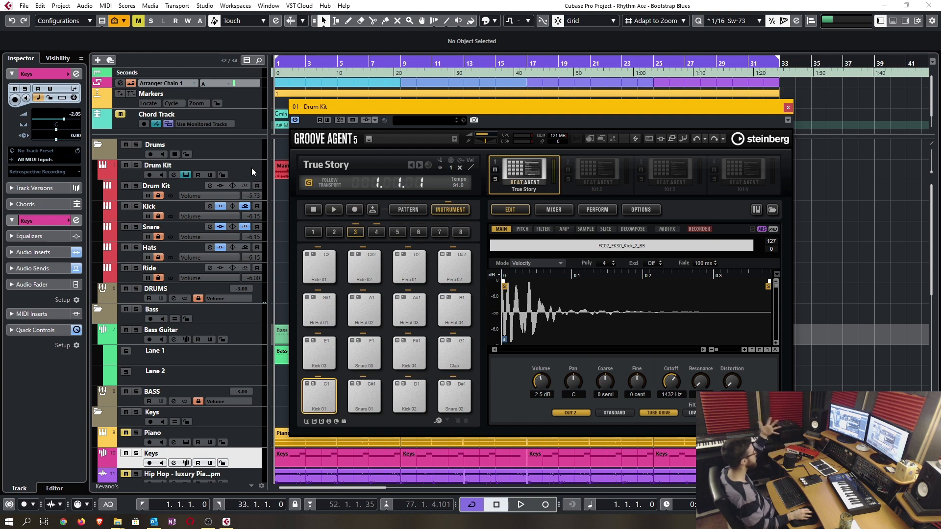
{"action": "left_click", "coordinate": [172, 164]}
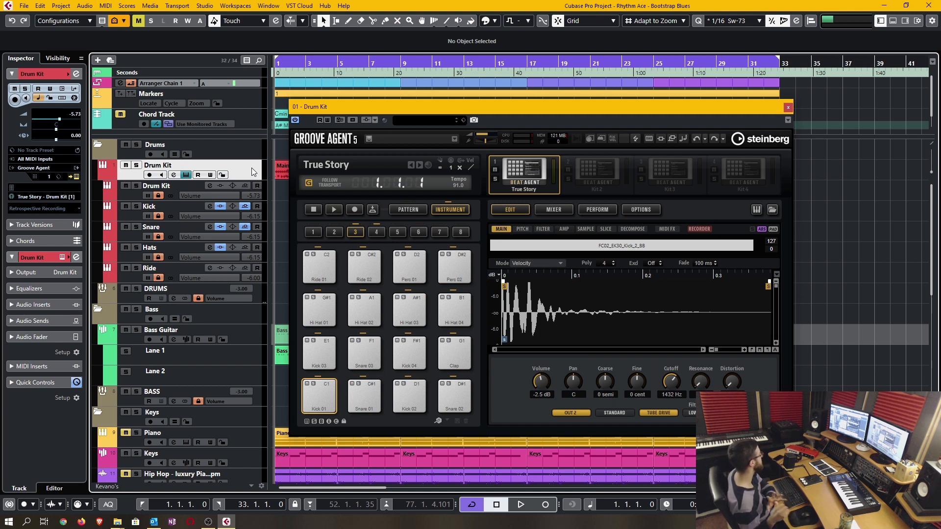
{"action": "mouse_move", "coordinate": [250, 180]}
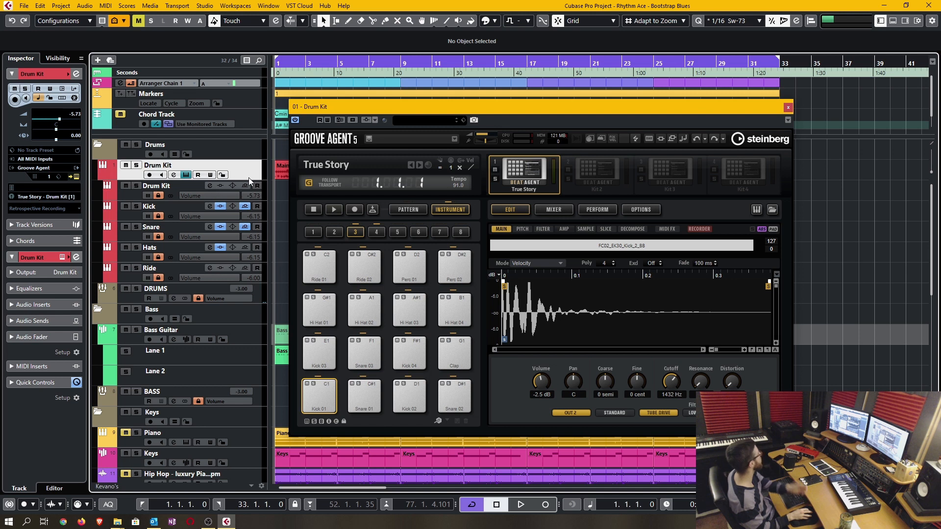
{"action": "mouse_move", "coordinate": [555, 106]}
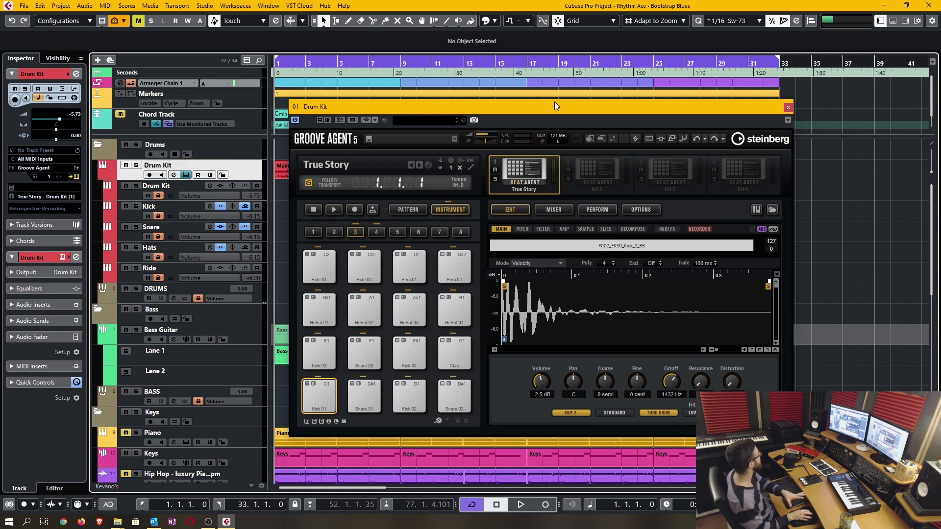
{"action": "mouse_move", "coordinate": [334, 231]}
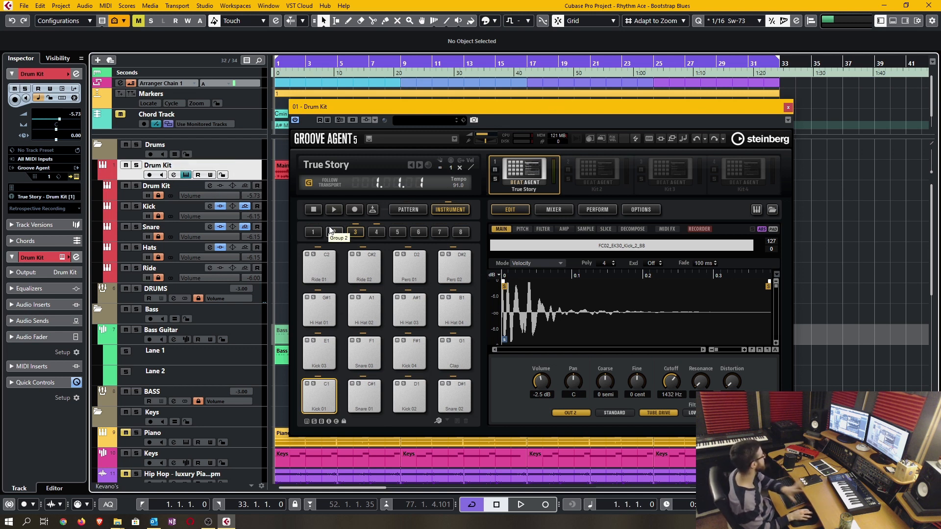
{"action": "left_click", "coordinate": [788, 107]}
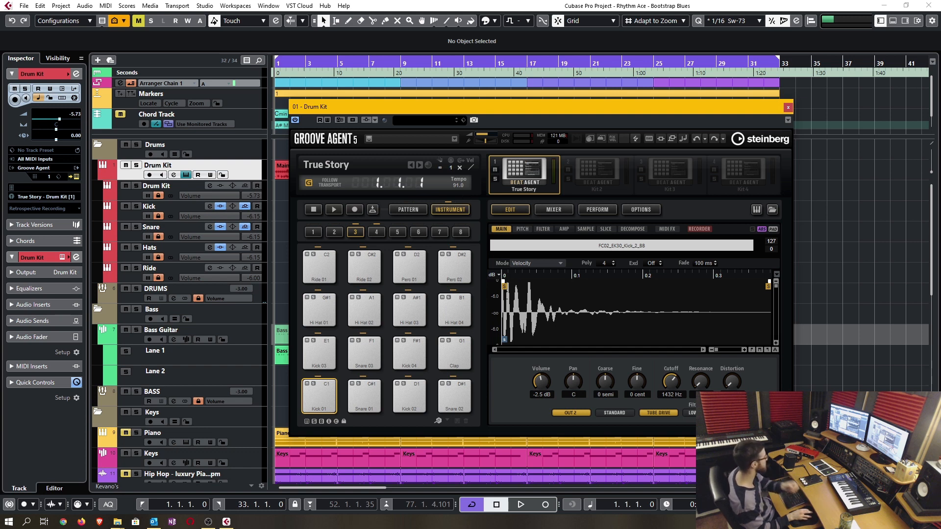
{"action": "mouse_move", "coordinate": [497, 363]}
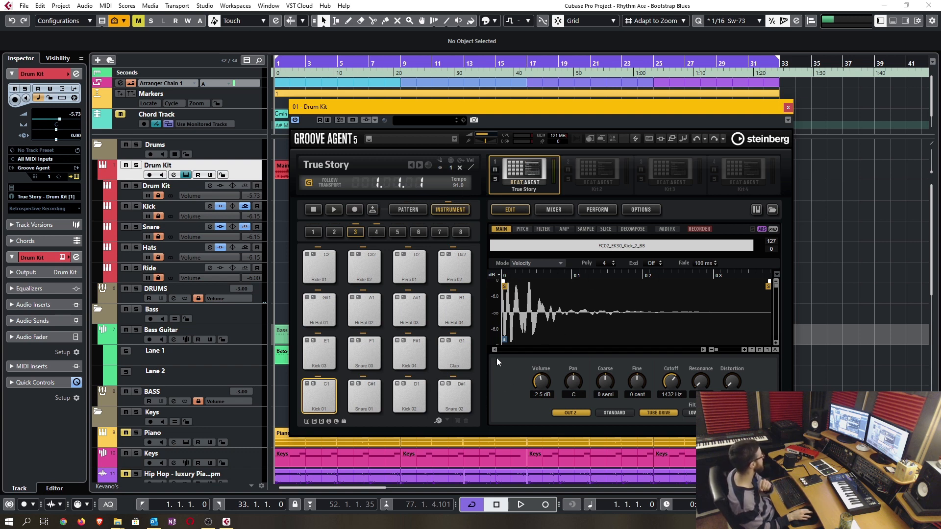
{"action": "mouse_move", "coordinate": [484, 376]}
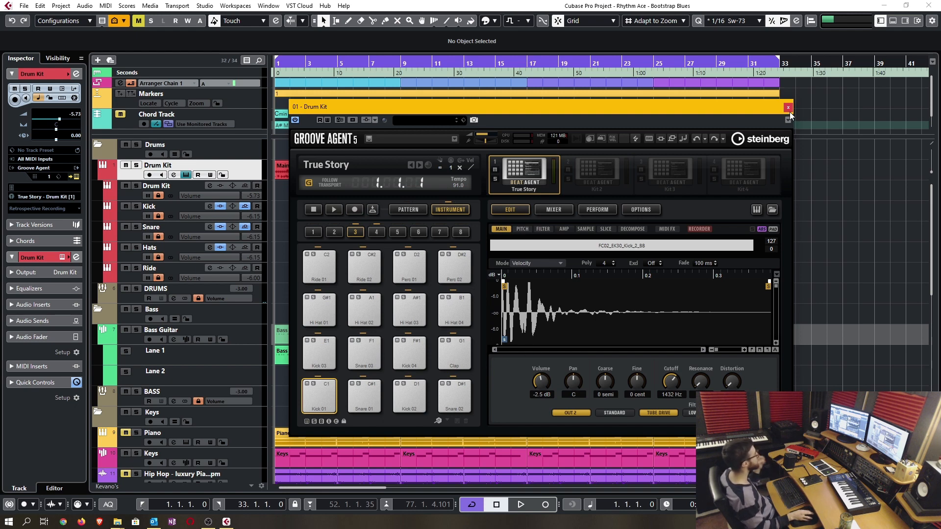
Close Groove Agent, review Drum Kit's Freeze Instrument Options with channels included, and cancel
{"action": "left_click", "coordinate": [788, 108]}
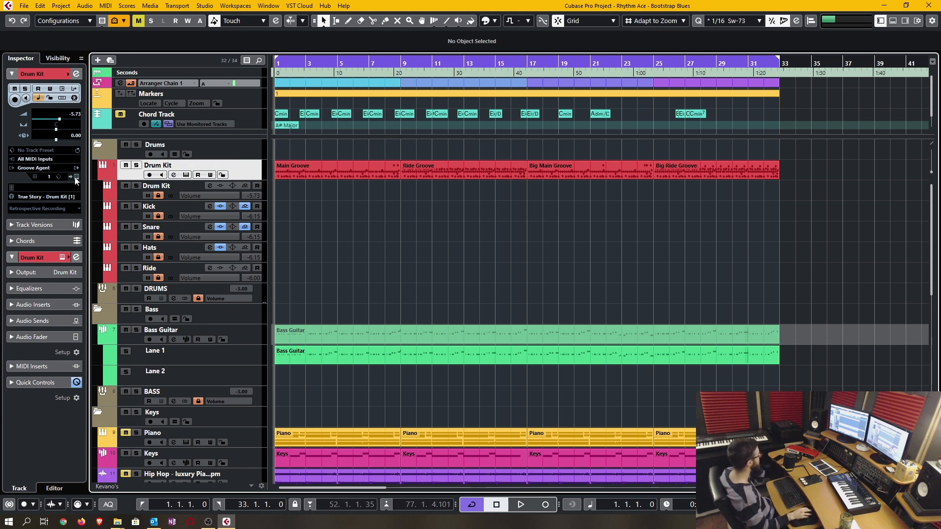
{"action": "mouse_move", "coordinate": [75, 98]}
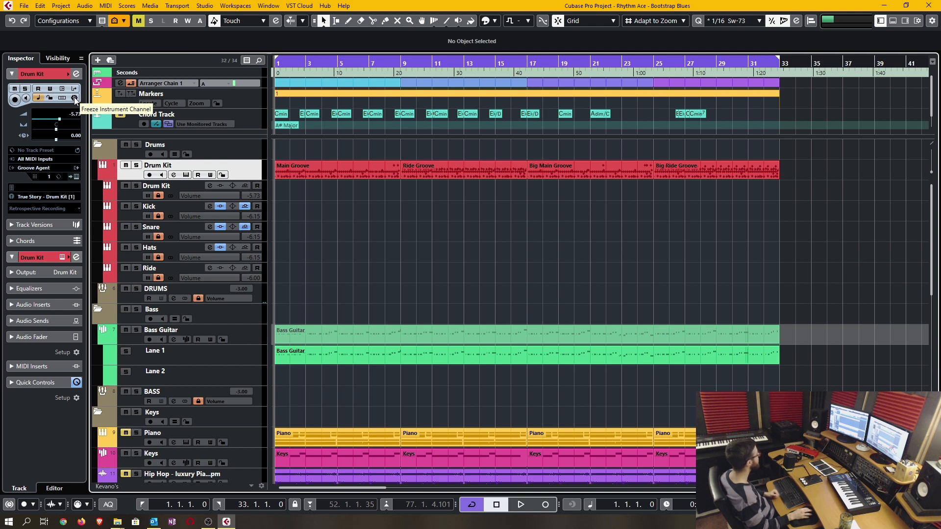
{"action": "left_click", "coordinate": [74, 97]}
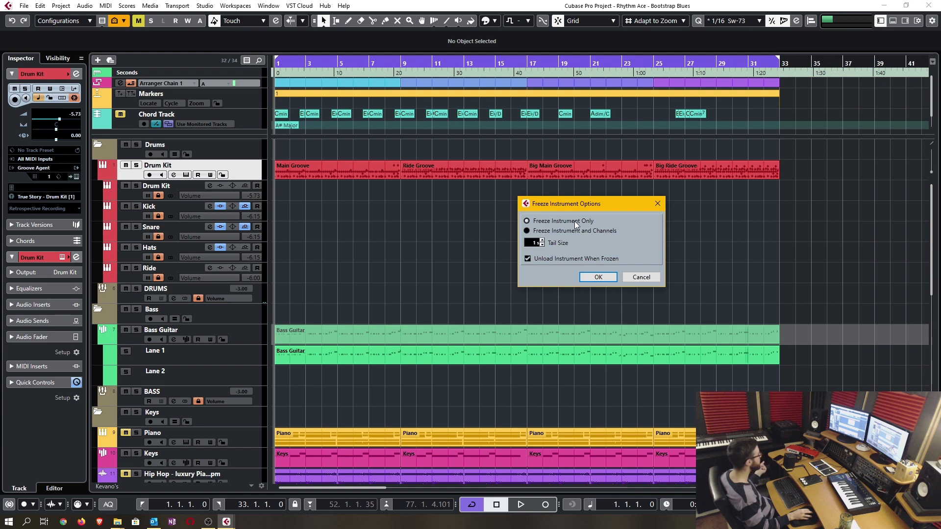
{"action": "left_click", "coordinate": [526, 230]}
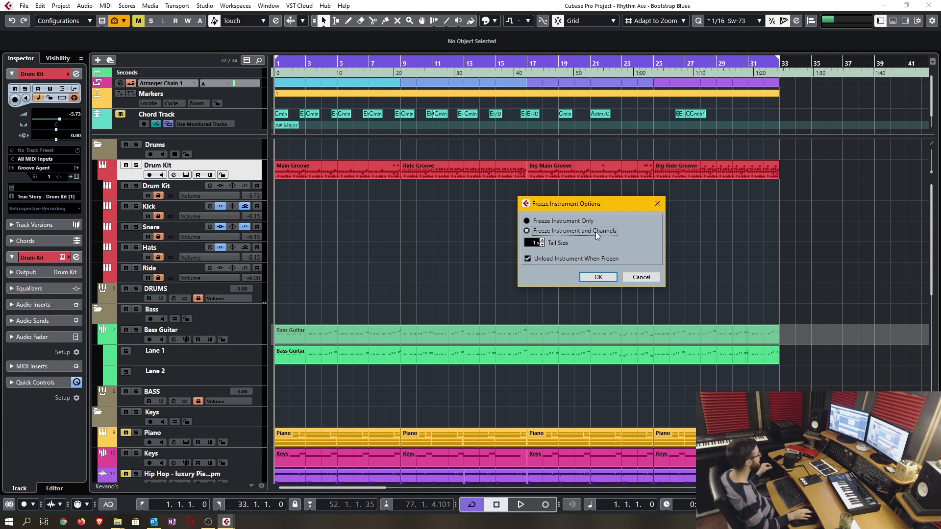
{"action": "left_click", "coordinate": [598, 276]}
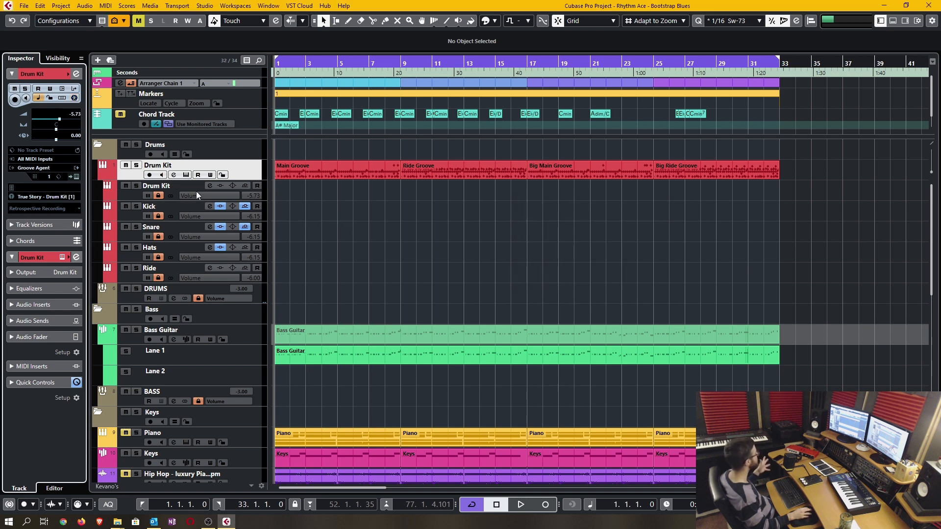
View the Kick track's channel settings and cancel the Drum Kit freeze options again
{"action": "left_click", "coordinate": [209, 206]}
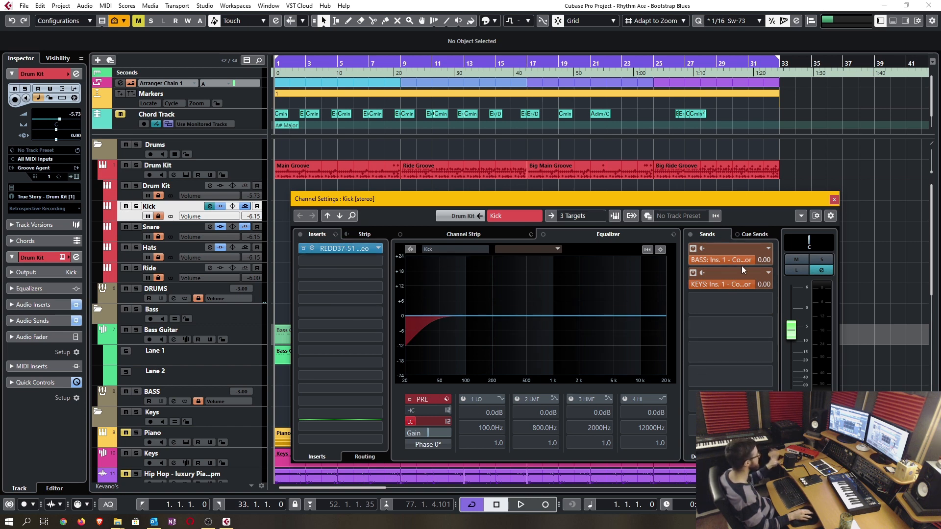
{"action": "mouse_move", "coordinate": [372, 257]}
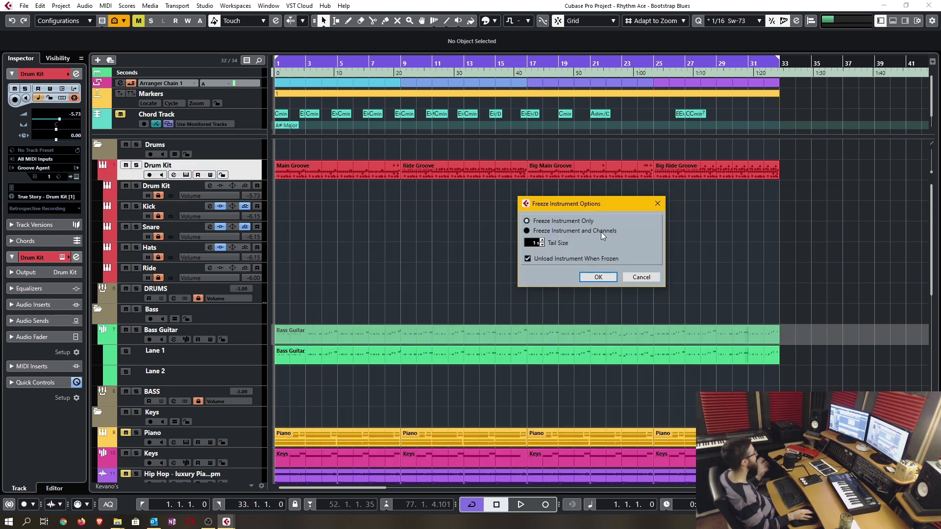
{"action": "left_click", "coordinate": [598, 277]}
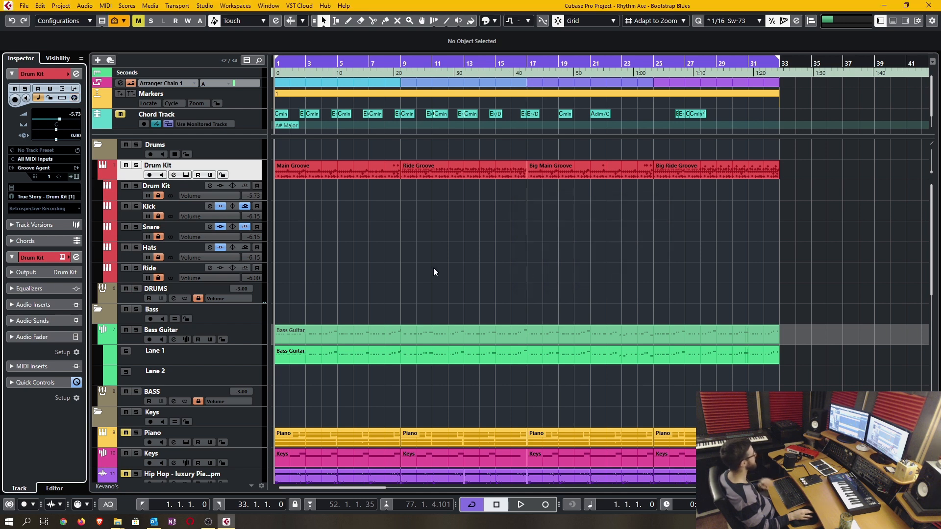
{"action": "mouse_move", "coordinate": [144, 199]}
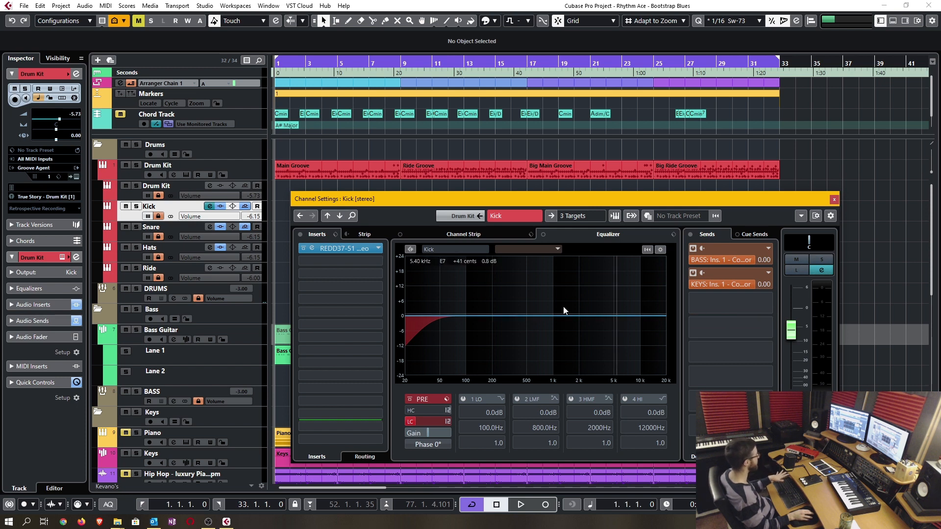
{"action": "mouse_move", "coordinate": [211, 206]}
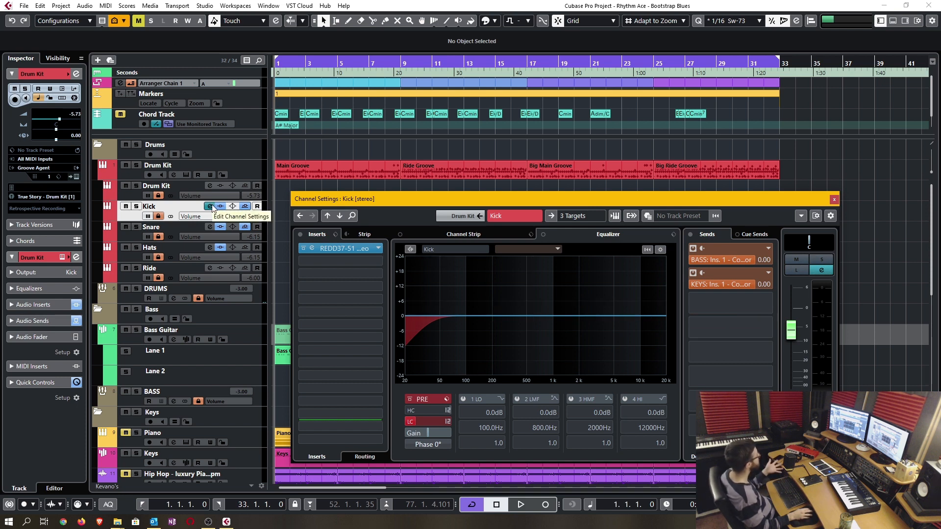
{"action": "left_click", "coordinate": [833, 199]}
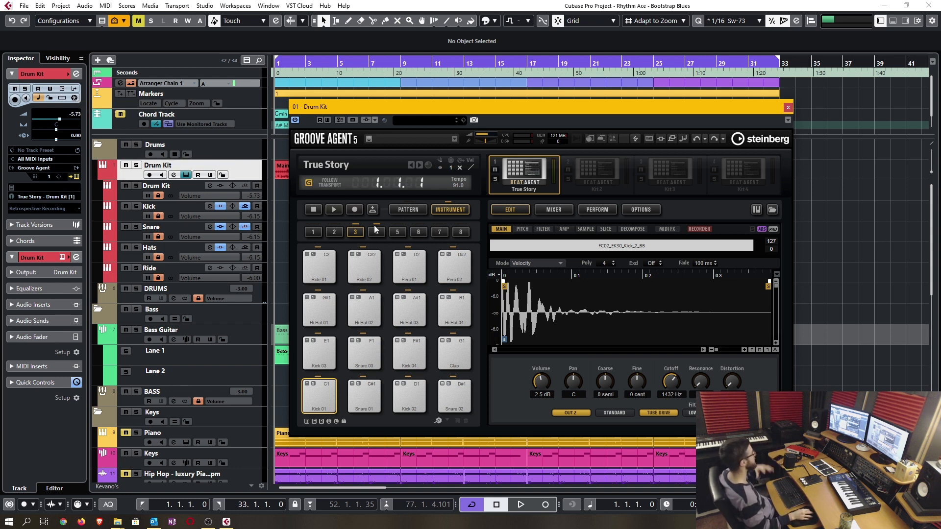
{"action": "mouse_move", "coordinate": [198, 174]}
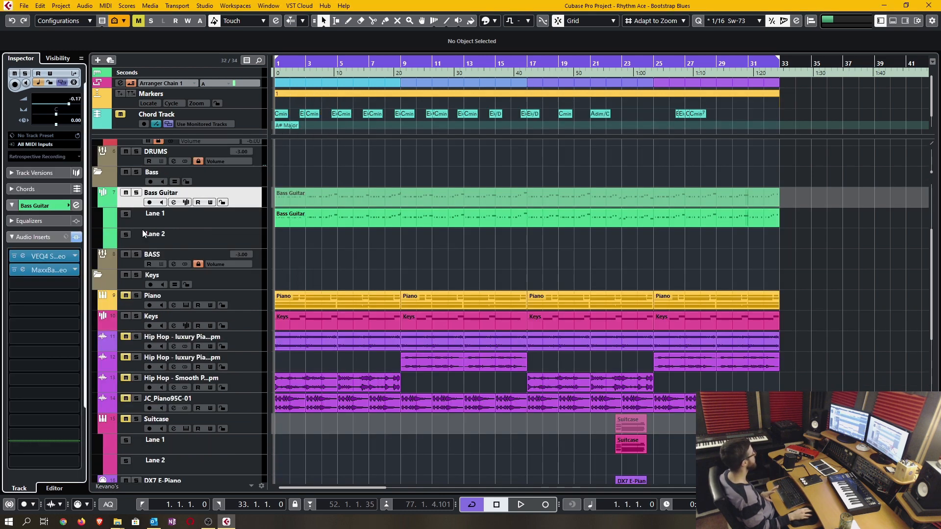
Open the Bass Guitar channel settings and its VEQ4 Stereo insert editor
{"action": "left_click", "coordinate": [172, 202]}
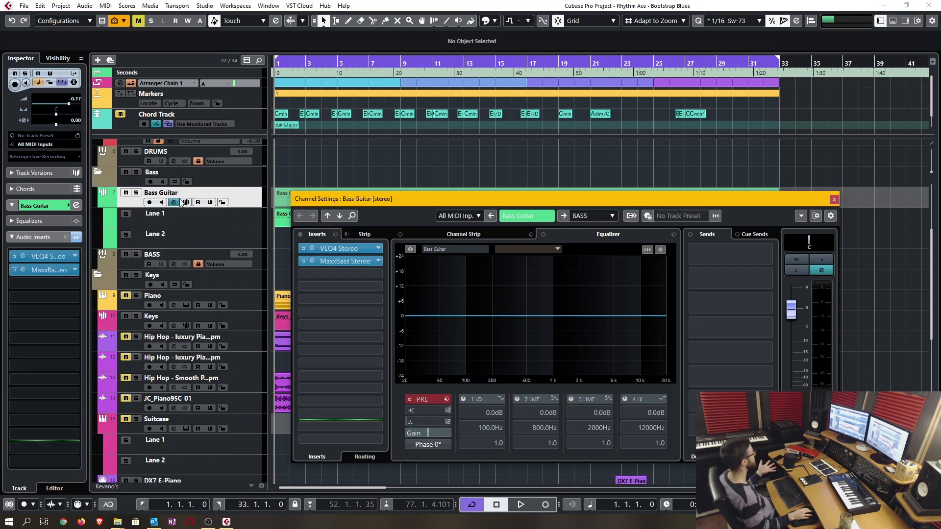
{"action": "mouse_move", "coordinate": [340, 249]}
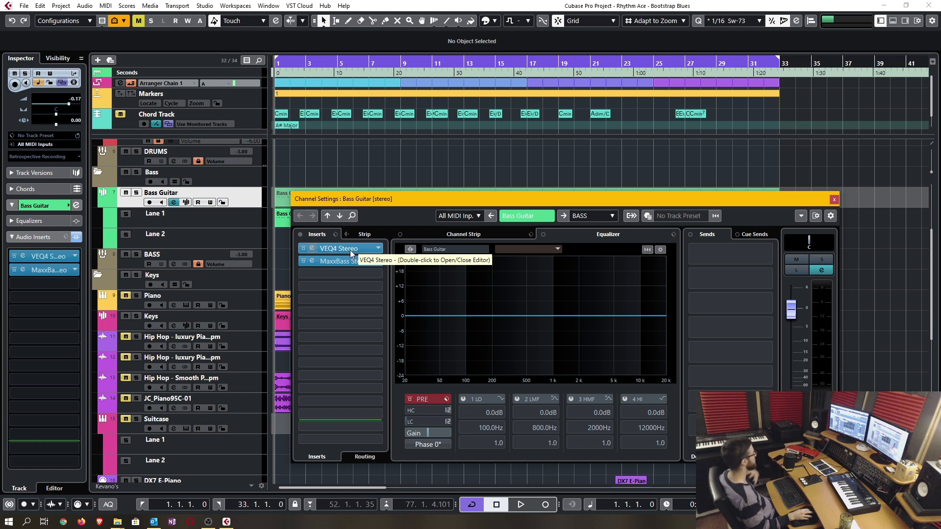
{"action": "double_click", "coordinate": [335, 249]}
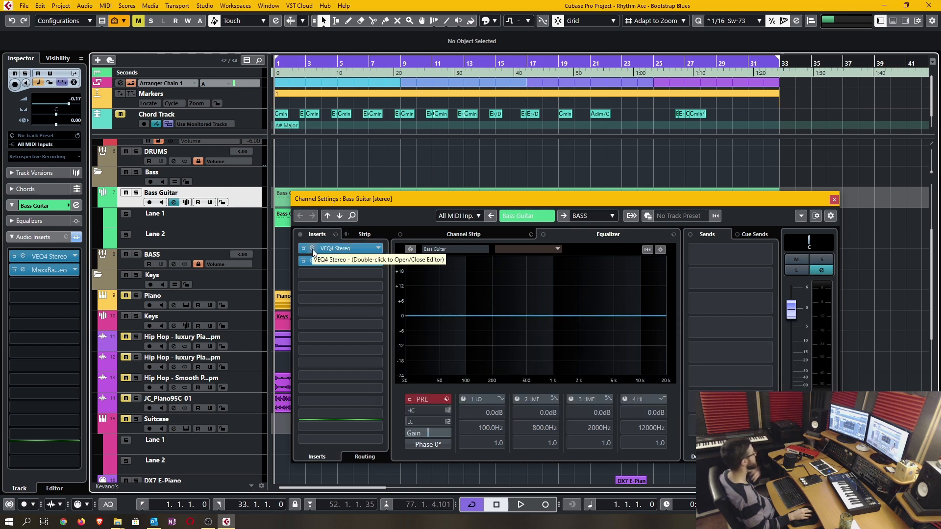
{"action": "left_click", "coordinate": [340, 260]}
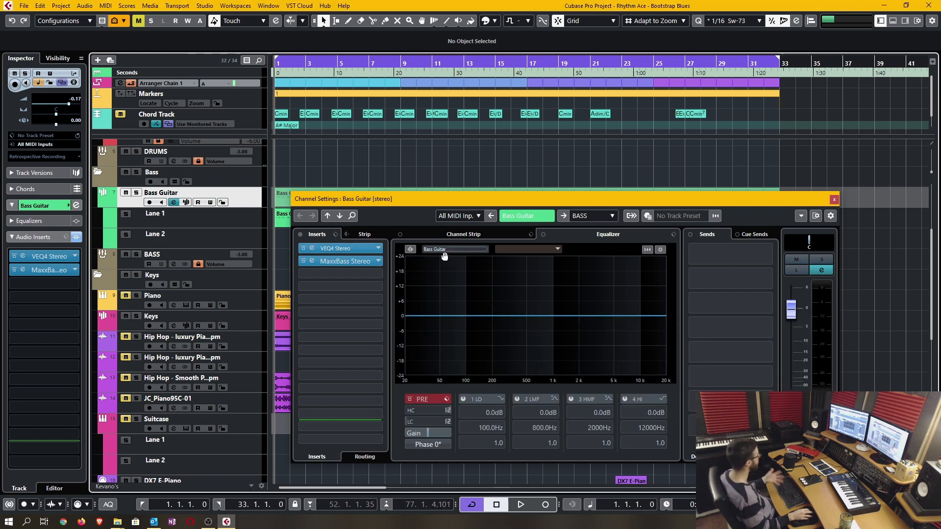
{"action": "mouse_move", "coordinate": [346, 248]}
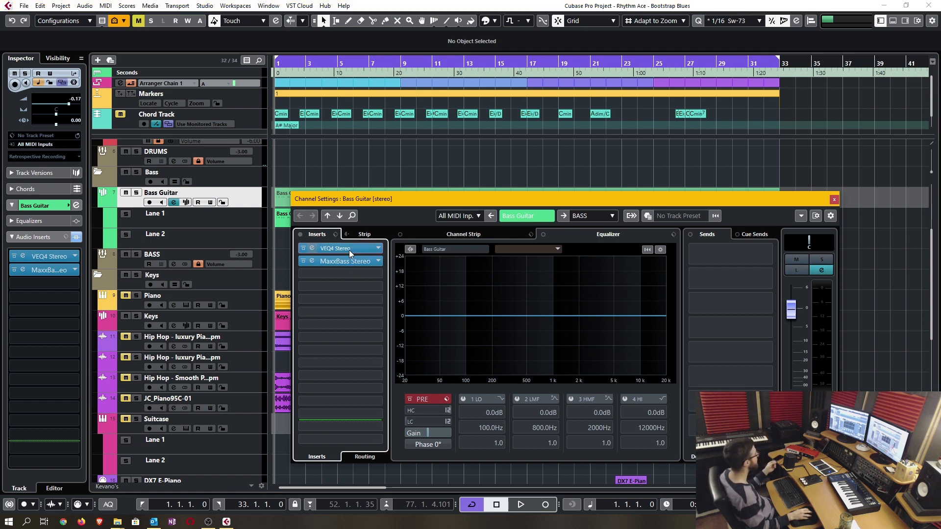
{"action": "left_click", "coordinate": [335, 248]}
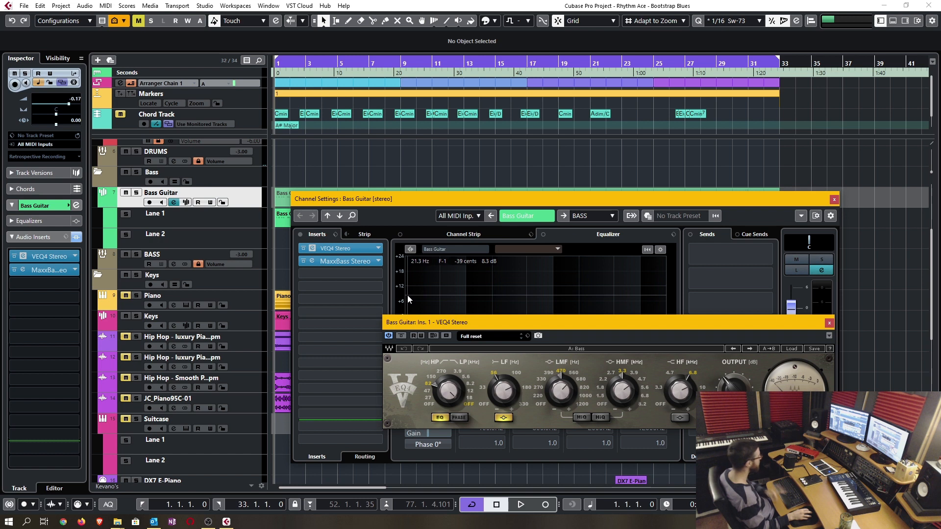
{"action": "mouse_move", "coordinate": [328, 251]}
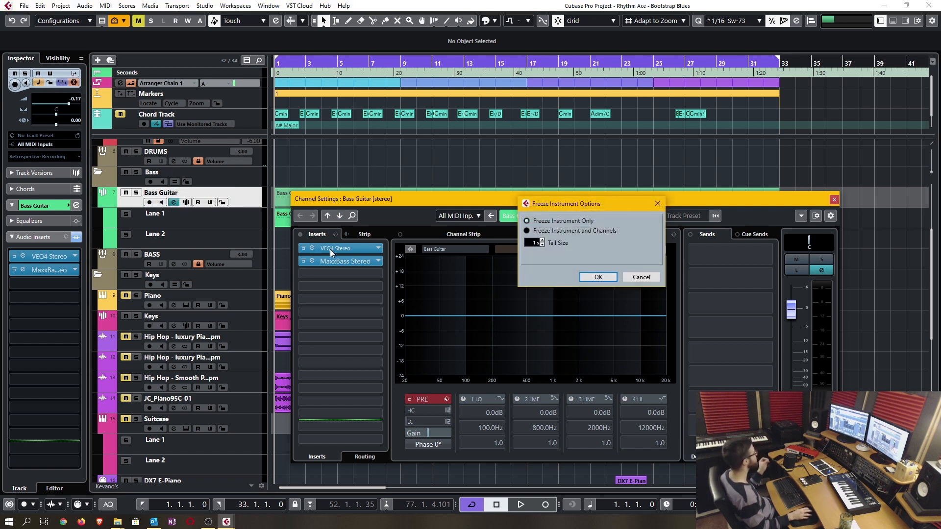
Choose Freeze Instrument and Channels for Bass Guitar, then close the freeze options
{"action": "left_click", "coordinate": [527, 231]}
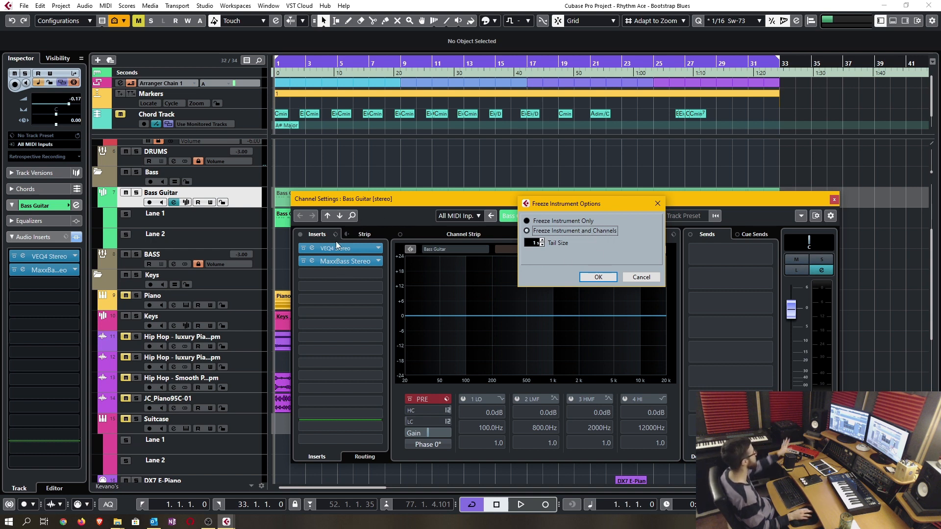
{"action": "mouse_move", "coordinate": [351, 276]}
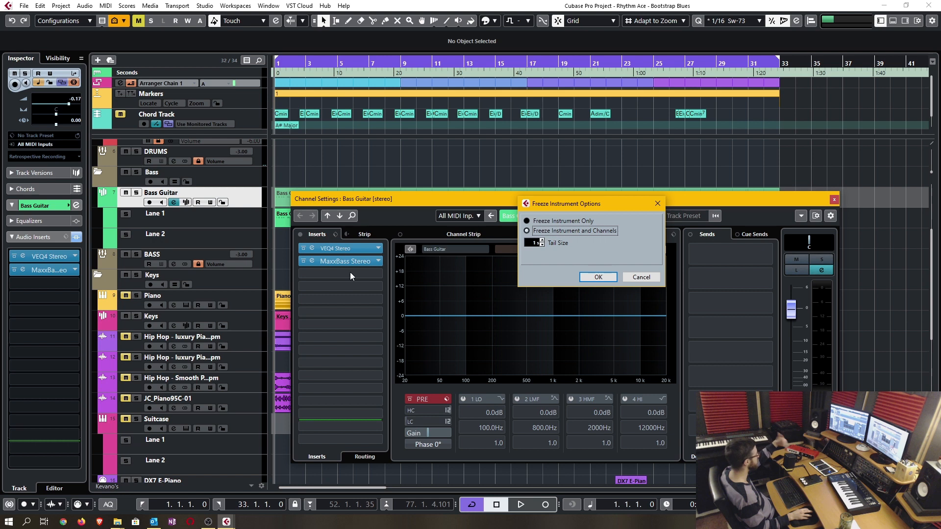
{"action": "mouse_move", "coordinate": [611, 277]}
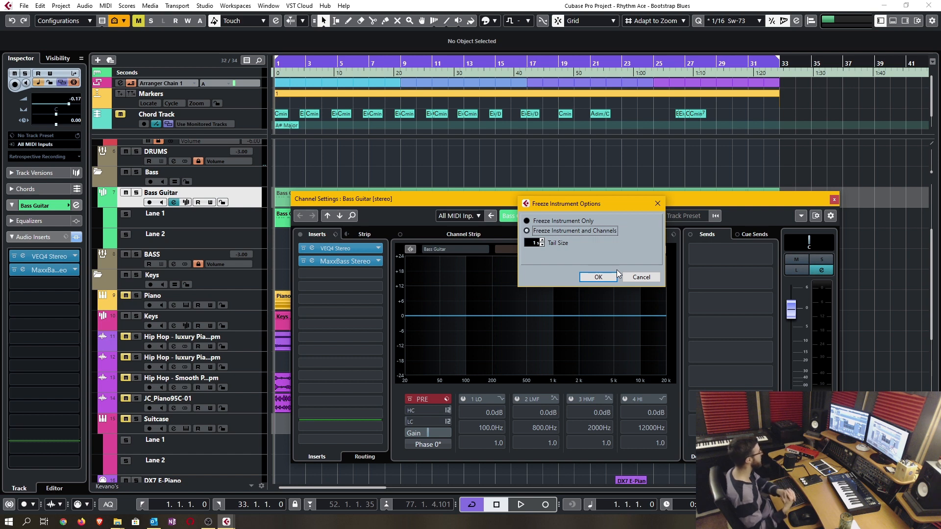
{"action": "left_click", "coordinate": [598, 276]}
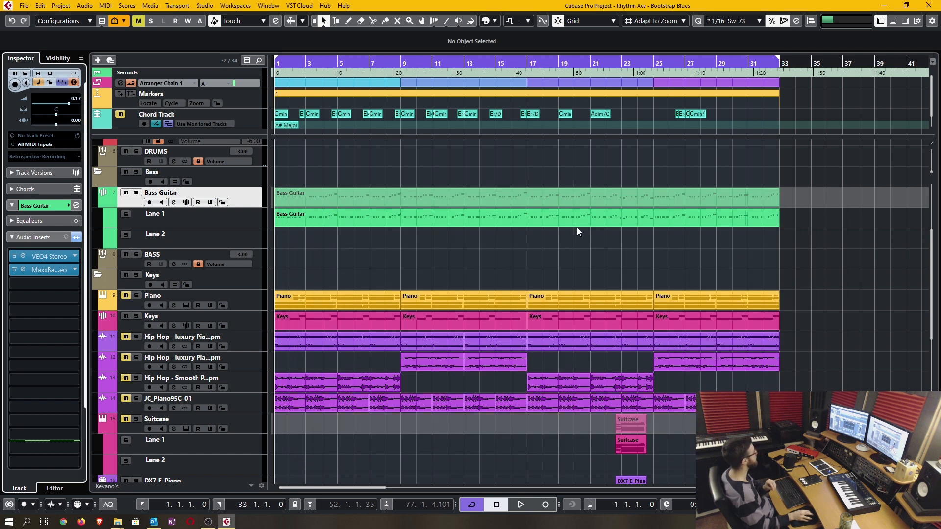
{"action": "left_click", "coordinate": [43, 257]}
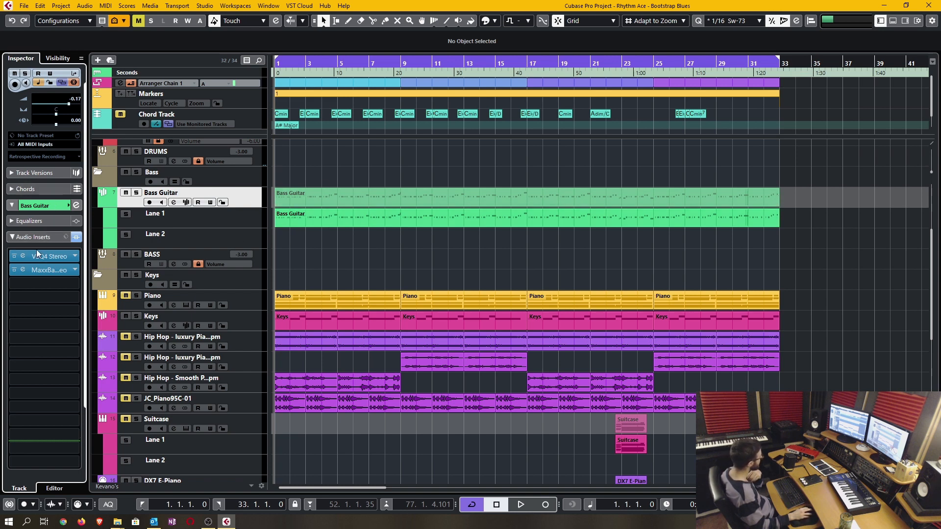
{"action": "mouse_move", "coordinate": [47, 262]}
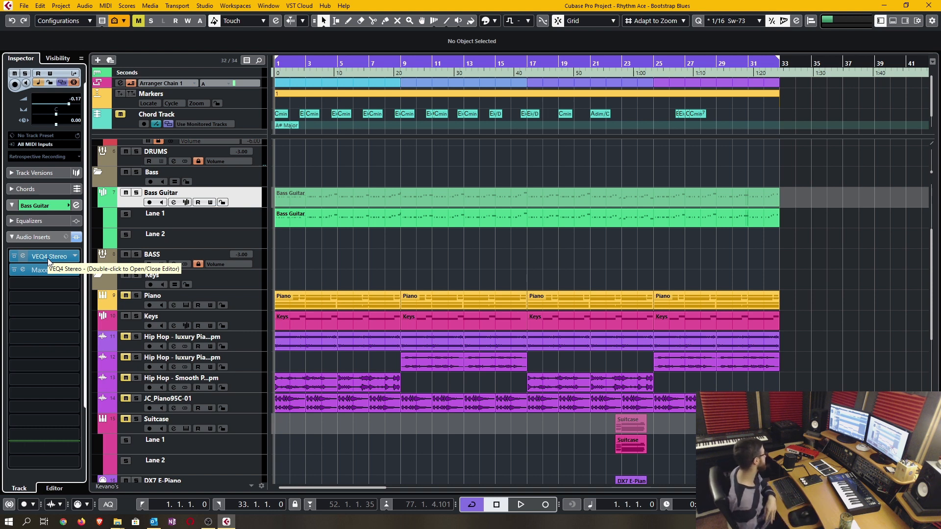
{"action": "double_click", "coordinate": [37, 256]}
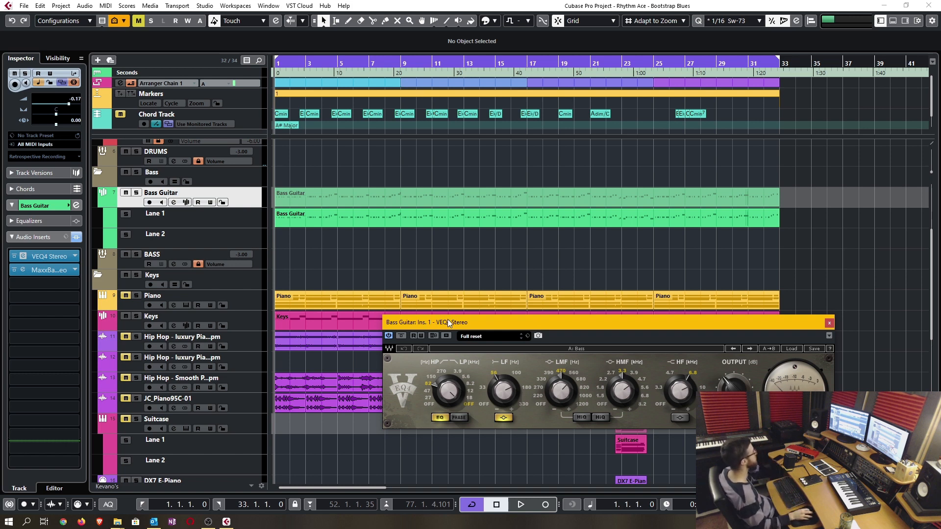
{"action": "mouse_move", "coordinate": [48, 256]}
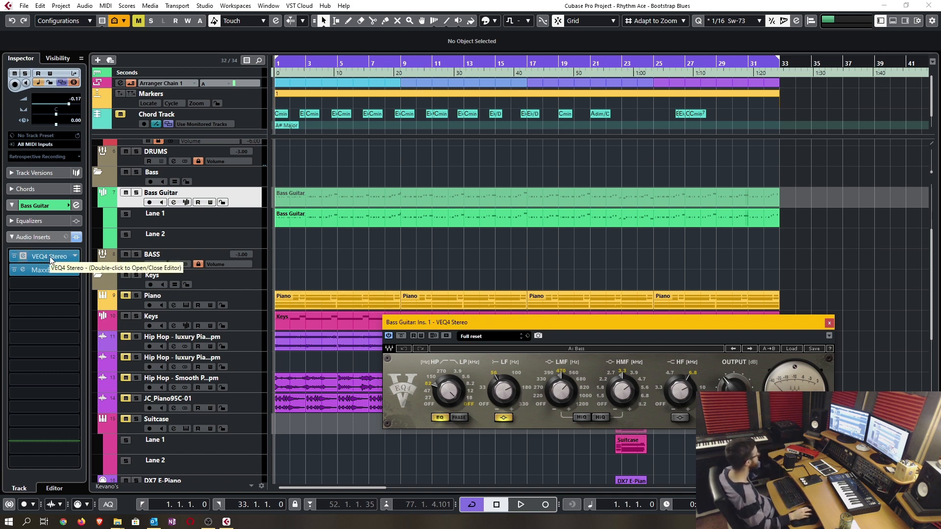
{"action": "mouse_move", "coordinate": [288, 204]}
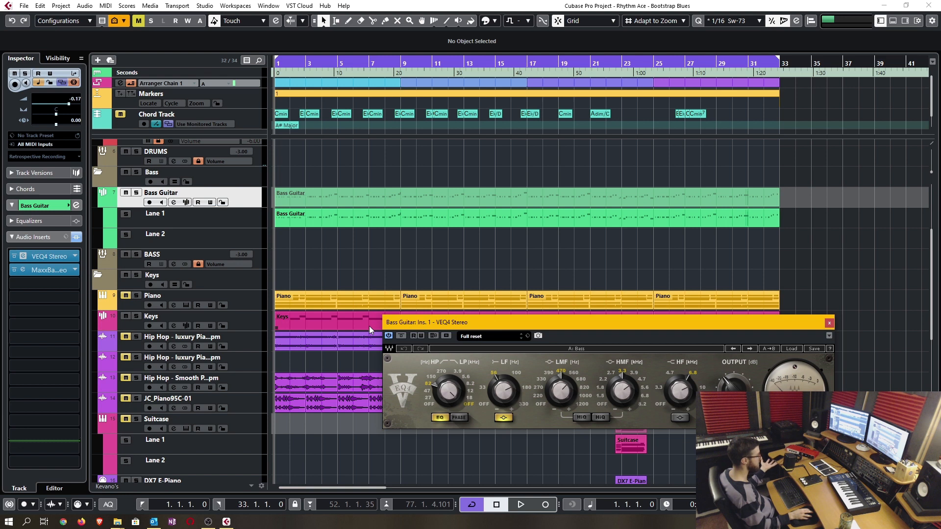
{"action": "left_click", "coordinate": [829, 324]}
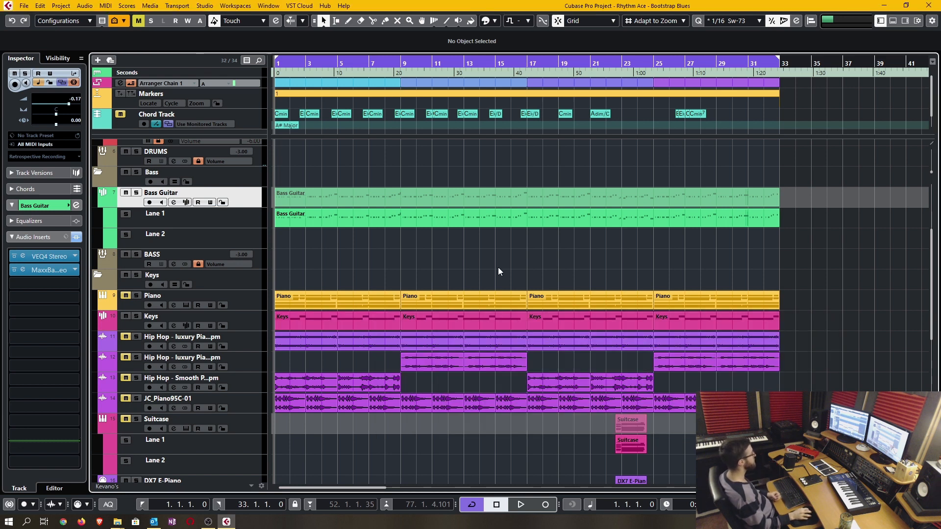